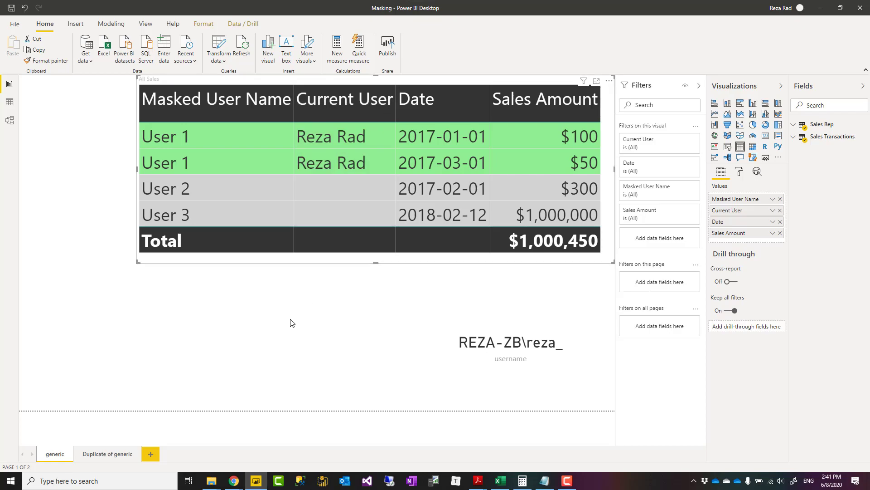
{"action": "mouse_move", "coordinate": [326, 215]}
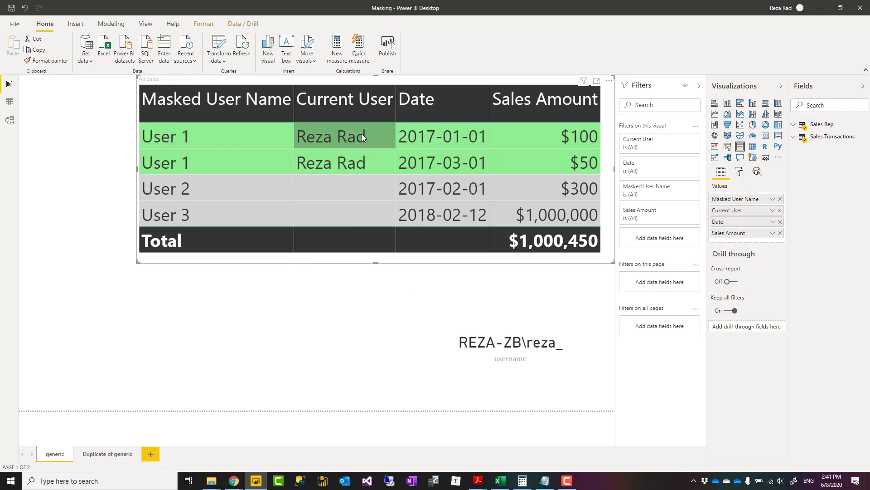
{"action": "mouse_move", "coordinate": [247, 146]}
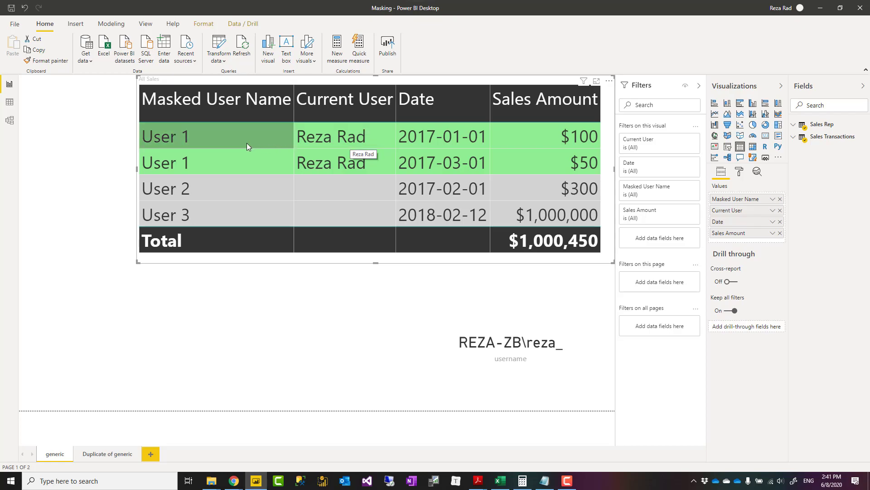
{"action": "mouse_move", "coordinate": [334, 142]}
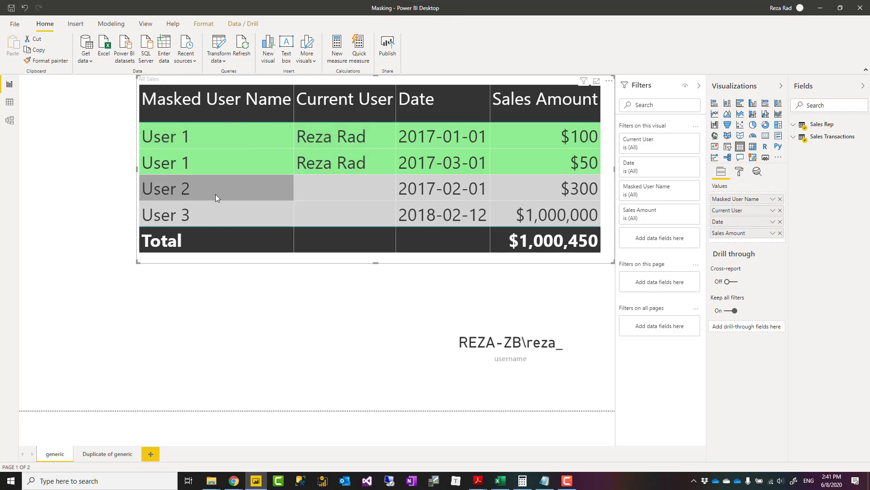
{"action": "mouse_move", "coordinate": [300, 188]}
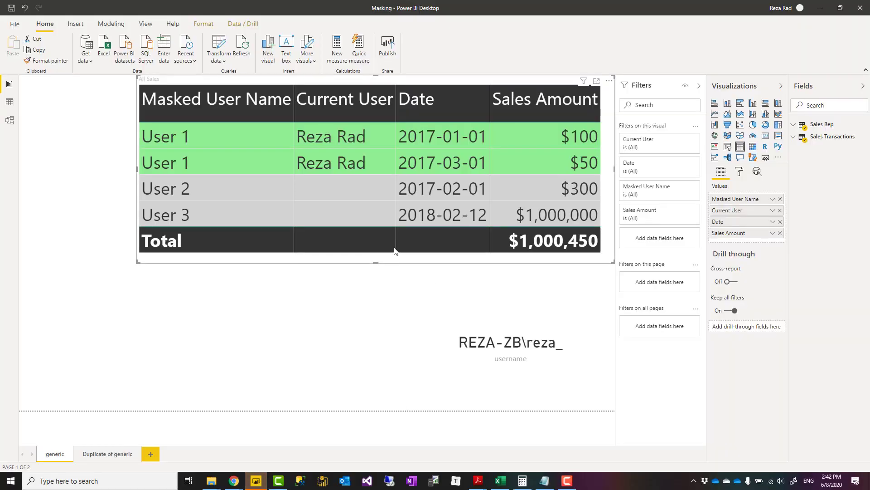
{"action": "mouse_move", "coordinate": [331, 136]}
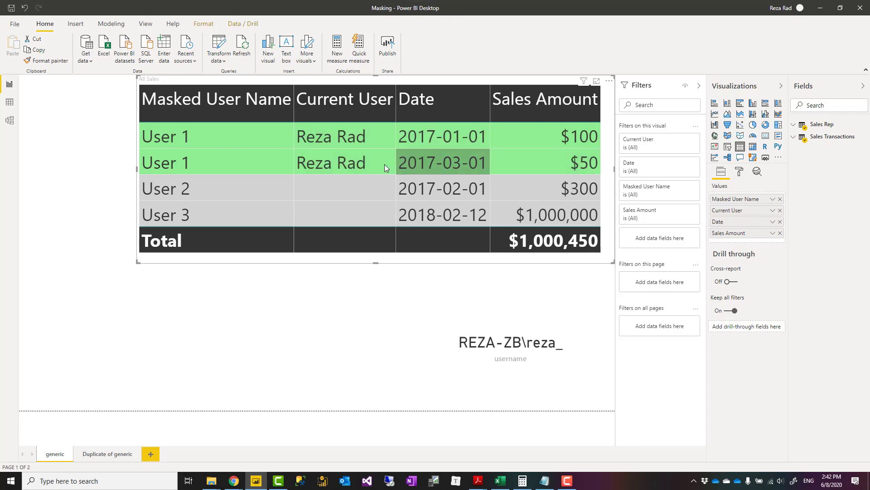
{"action": "mouse_move", "coordinate": [356, 147]}
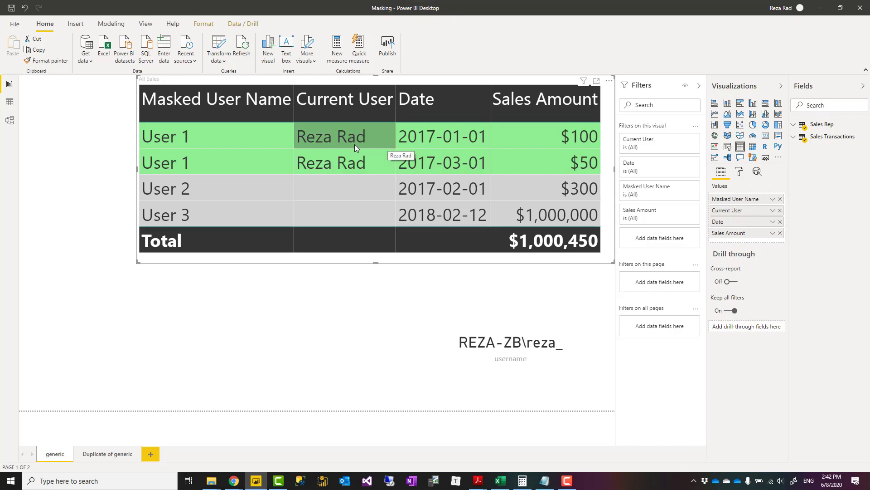
{"action": "mouse_move", "coordinate": [554, 137]}
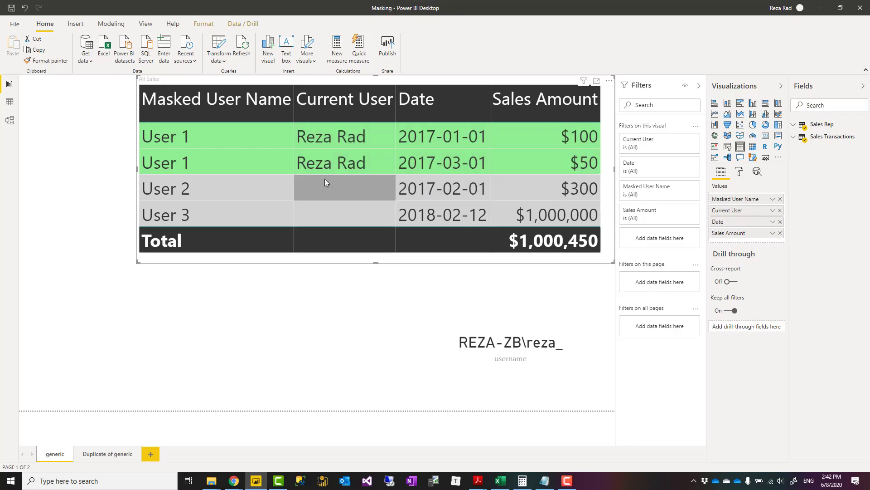
{"action": "mouse_move", "coordinate": [536, 215]}
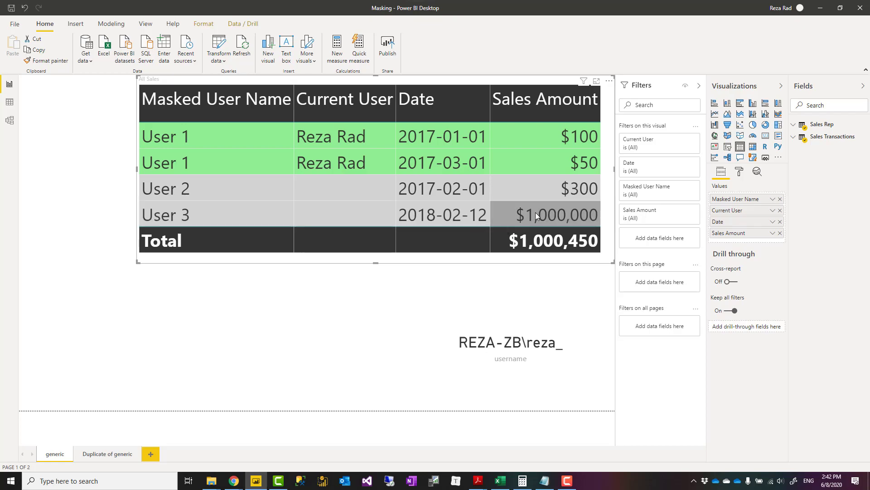
{"action": "mouse_move", "coordinate": [210, 188]}
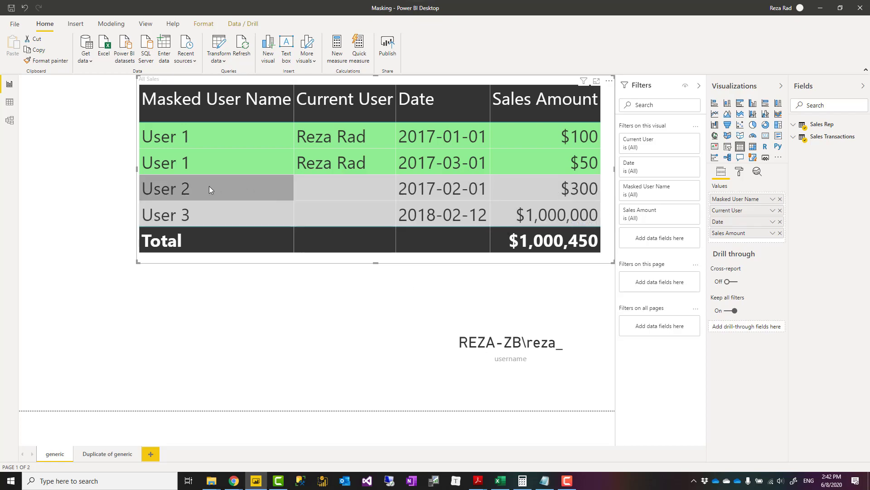
{"action": "mouse_move", "coordinate": [214, 204]}
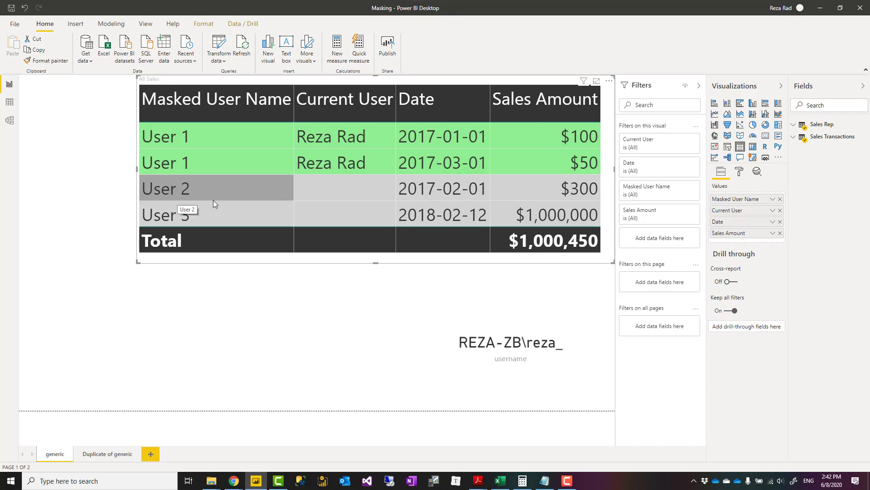
{"action": "mouse_move", "coordinate": [610, 212]}
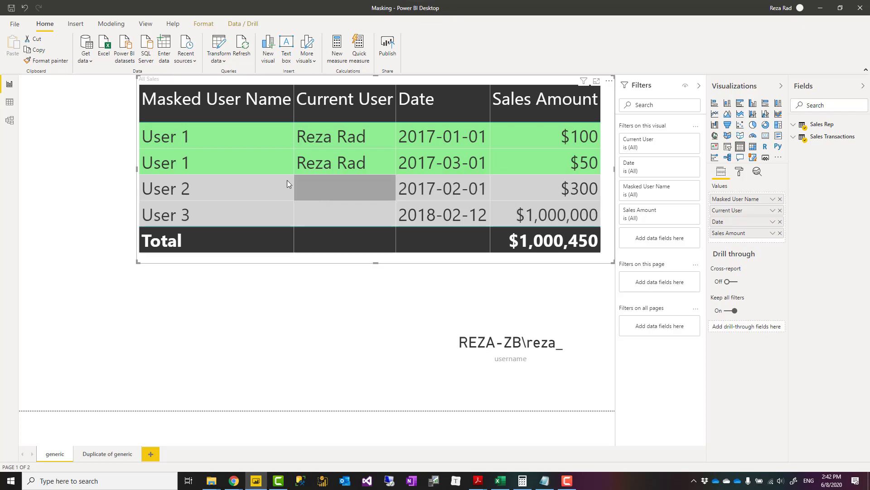
{"action": "mouse_move", "coordinate": [590, 196]}
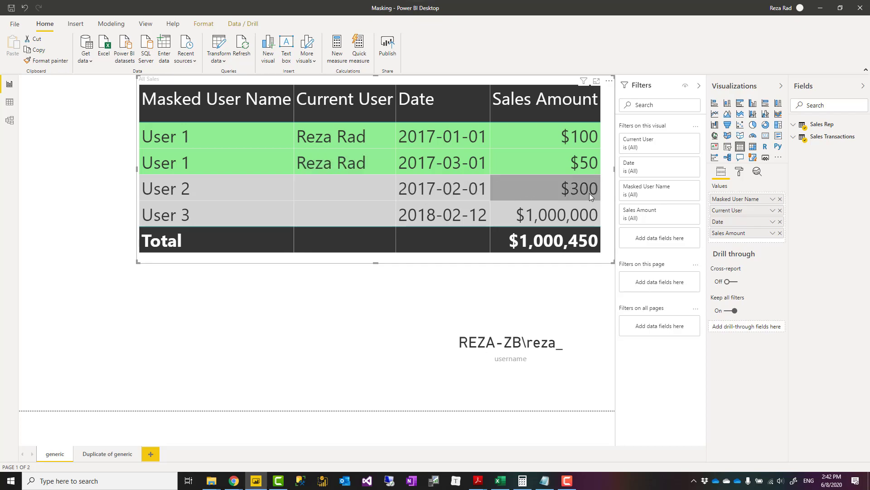
{"action": "mouse_move", "coordinate": [610, 202]}
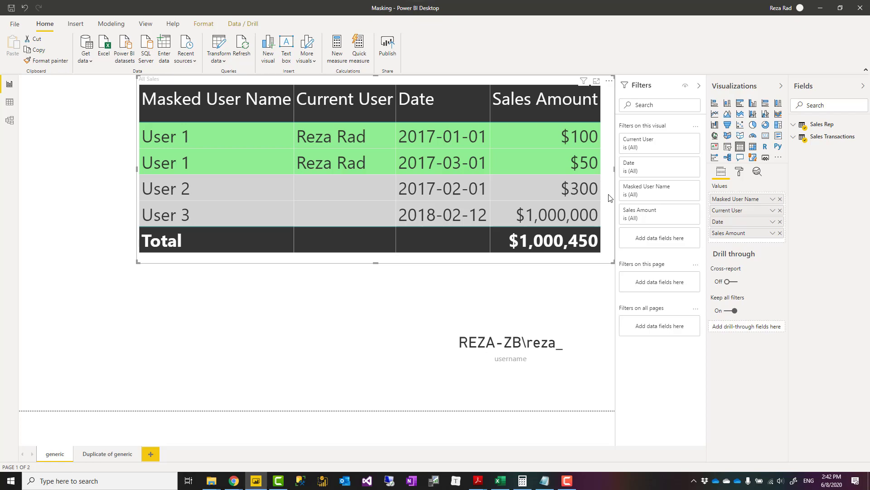
{"action": "mouse_move", "coordinate": [602, 176]}
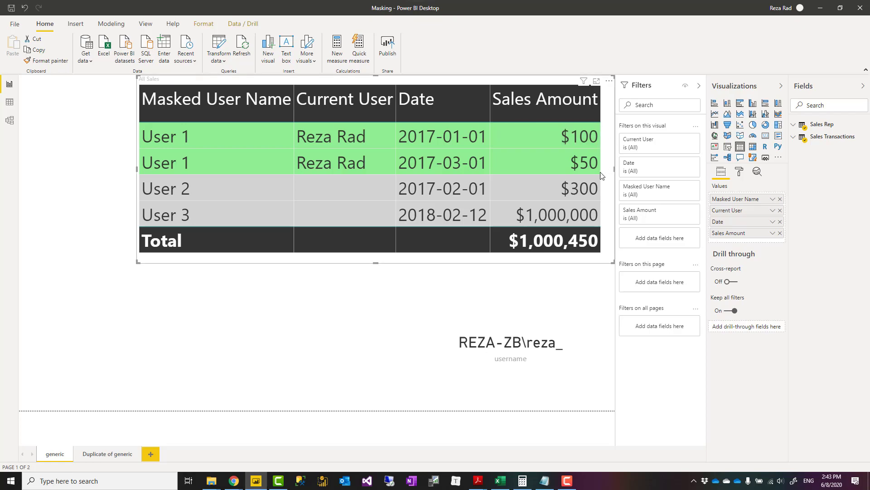
{"action": "mouse_move", "coordinate": [608, 164]}
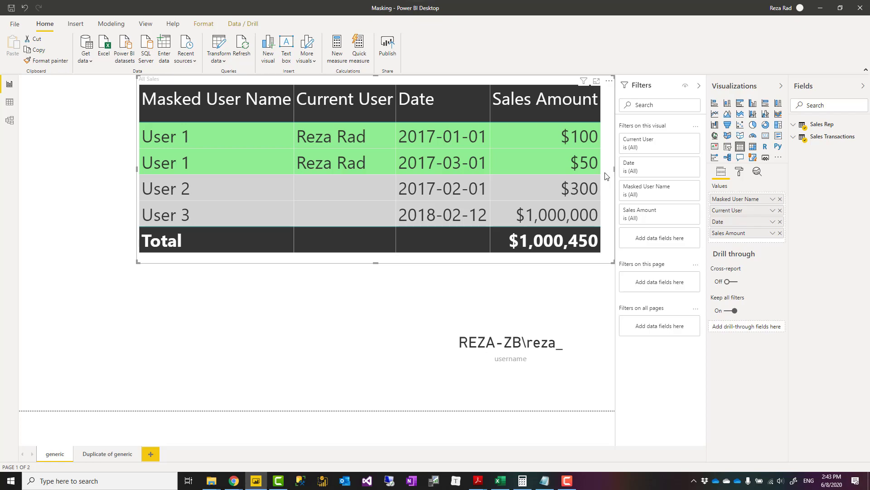
{"action": "mouse_move", "coordinate": [611, 164]}
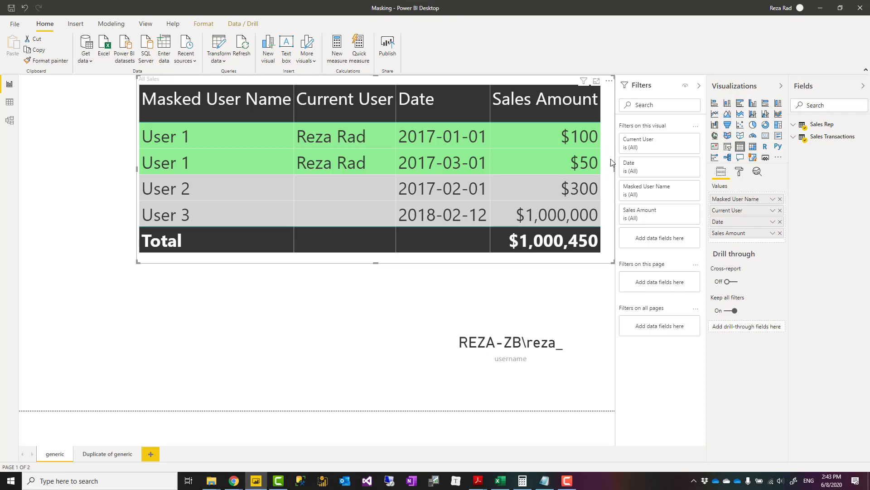
{"action": "mouse_move", "coordinate": [607, 227]}
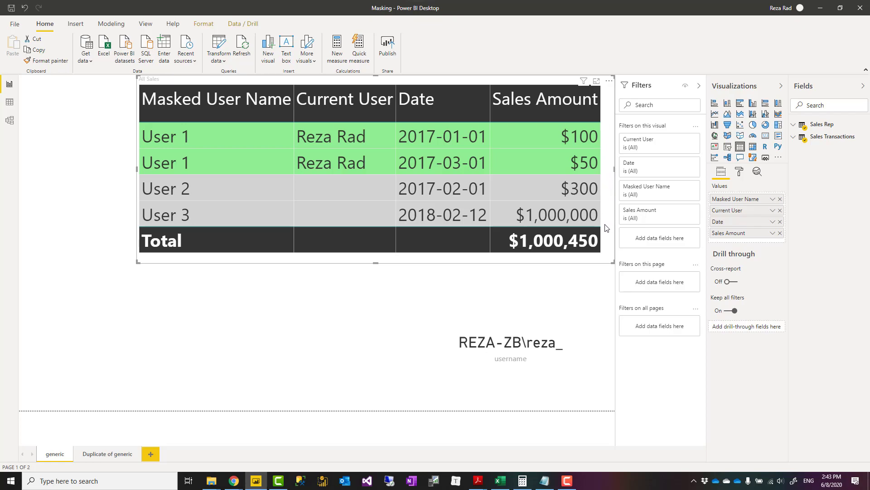
{"action": "mouse_move", "coordinate": [608, 184]}
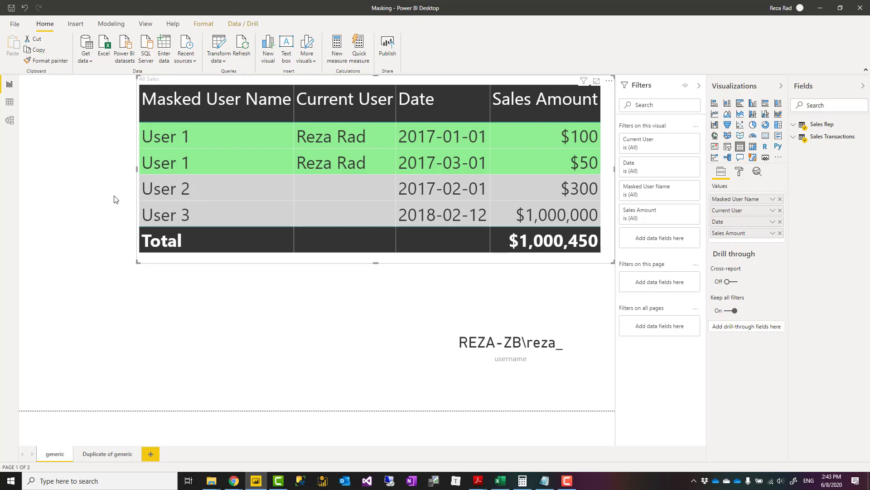
{"action": "mouse_move", "coordinate": [132, 194]}
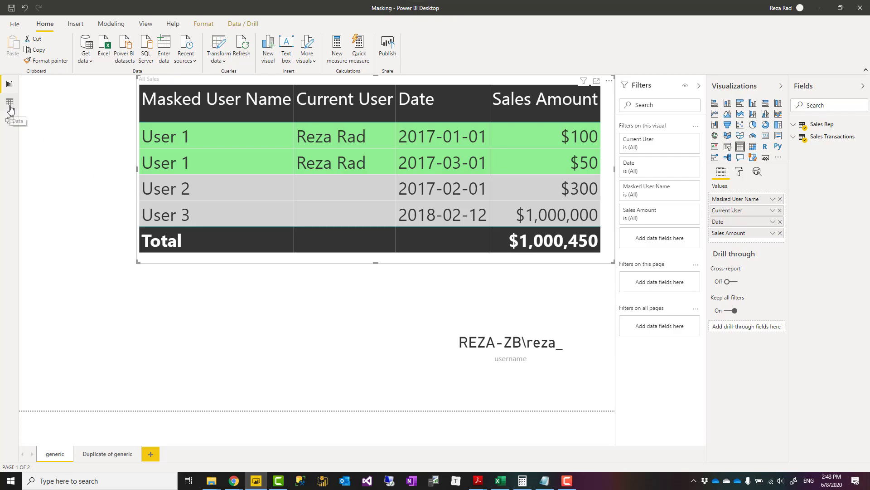
Switch to Model view to see Sales Rep fields like Masked User Name and Current User.
{"action": "left_click", "coordinate": [9, 118]}
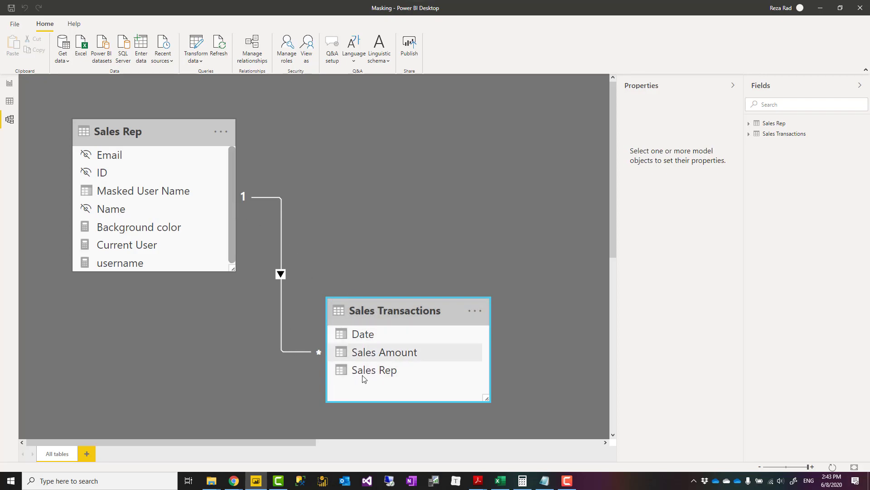
{"action": "mouse_move", "coordinate": [143, 154]}
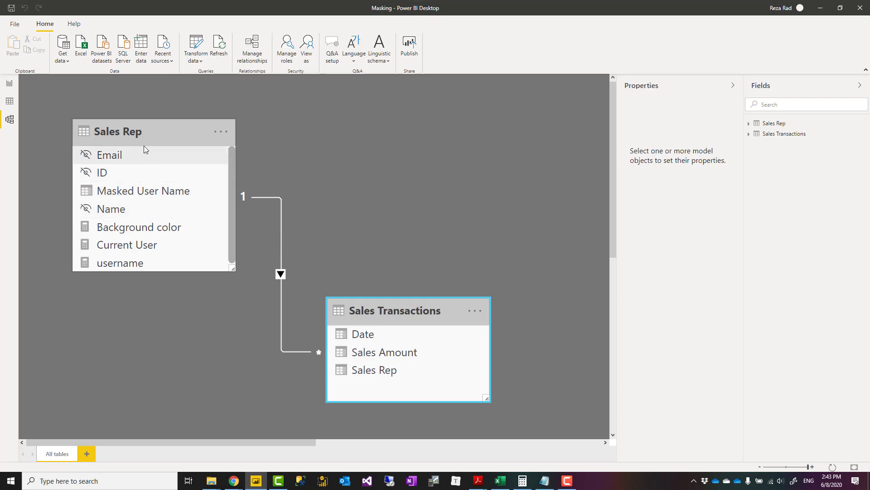
{"action": "mouse_move", "coordinate": [9, 102]}
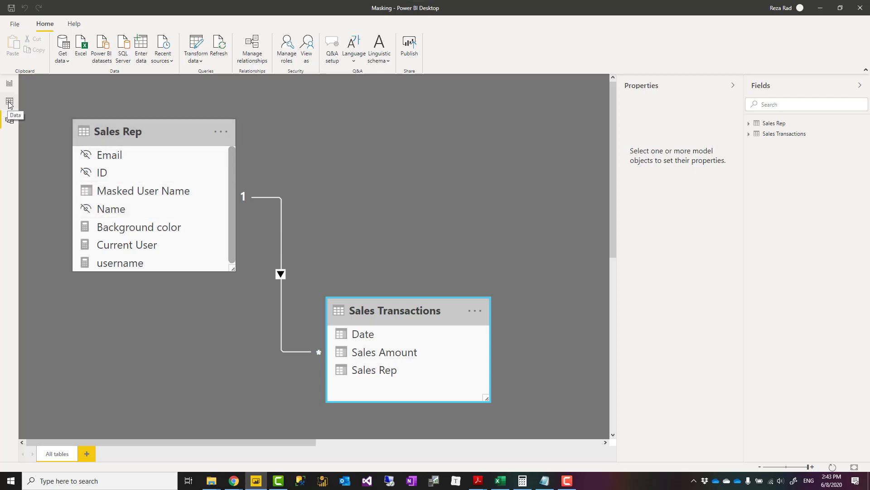
In Data view, show Sales Rep's ID, Name, Email and Masked User Name rows, inspecting the Email column.
{"action": "left_click", "coordinate": [10, 101]}
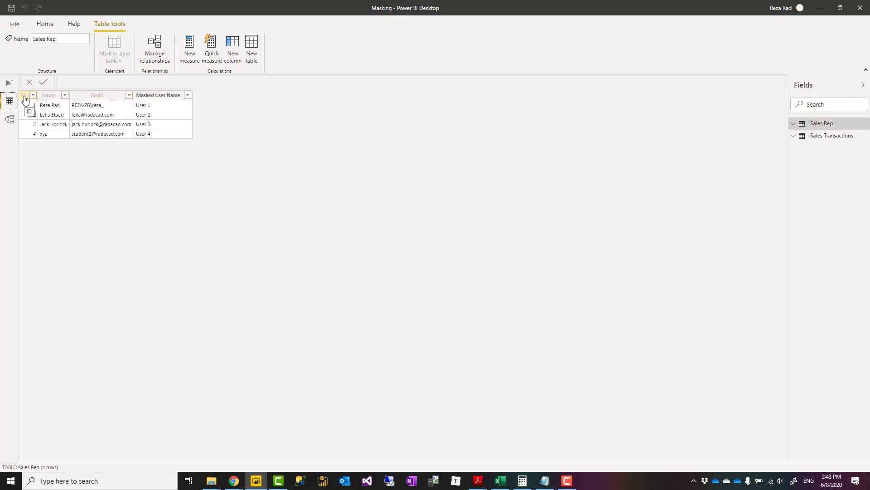
{"action": "right_click", "coordinate": [96, 95]}
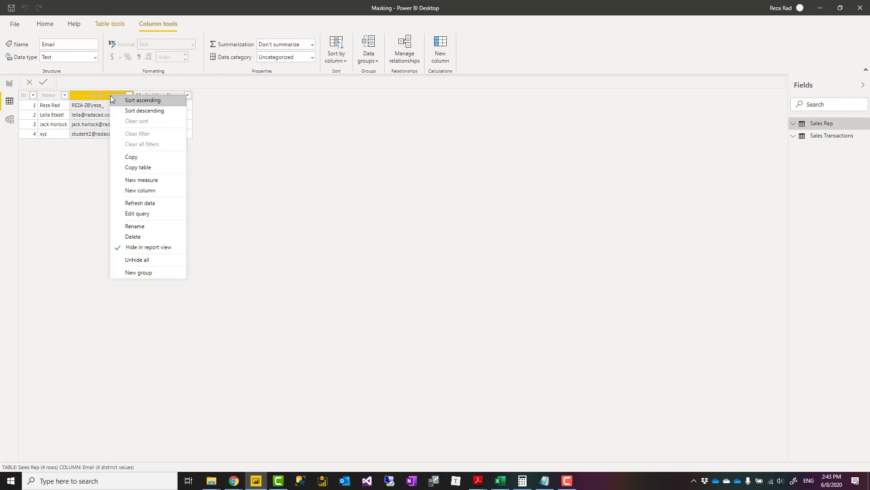
{"action": "mouse_move", "coordinate": [157, 247]}
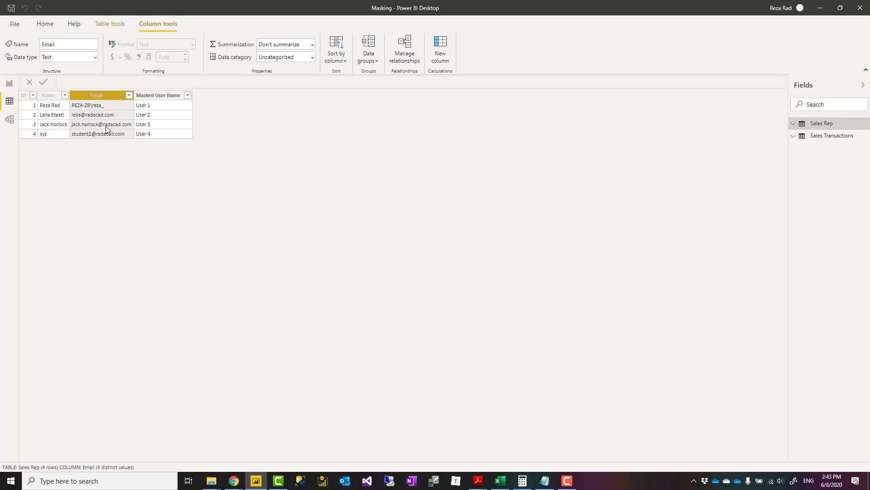
{"action": "left_click", "coordinate": [22, 95]}
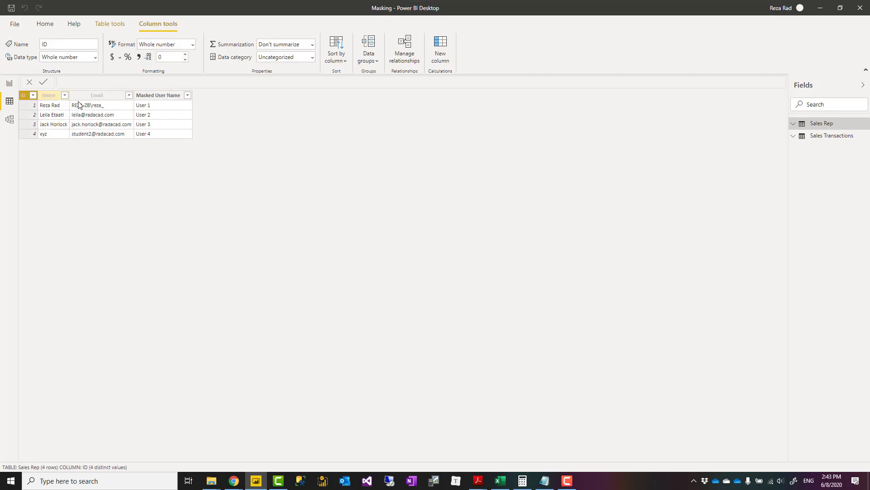
{"action": "left_click", "coordinate": [97, 94]}
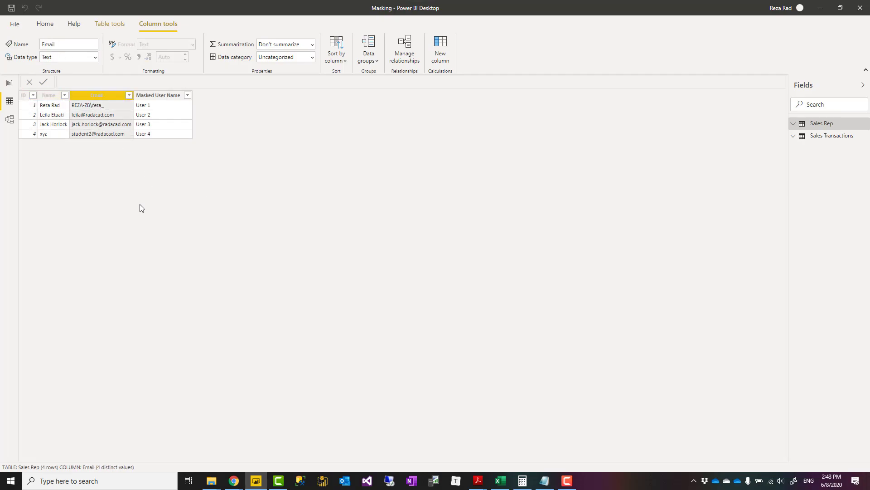
{"action": "mouse_move", "coordinate": [216, 200]}
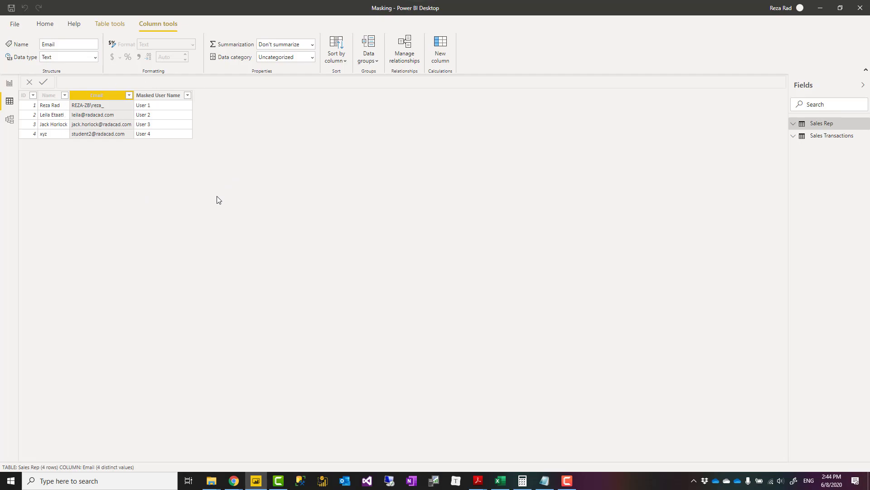
{"action": "mouse_move", "coordinate": [147, 171]}
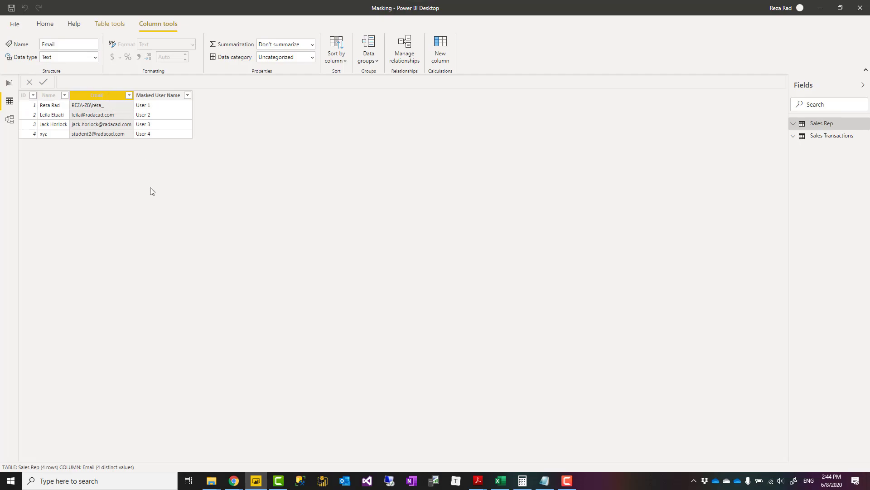
{"action": "mouse_move", "coordinate": [34, 104]}
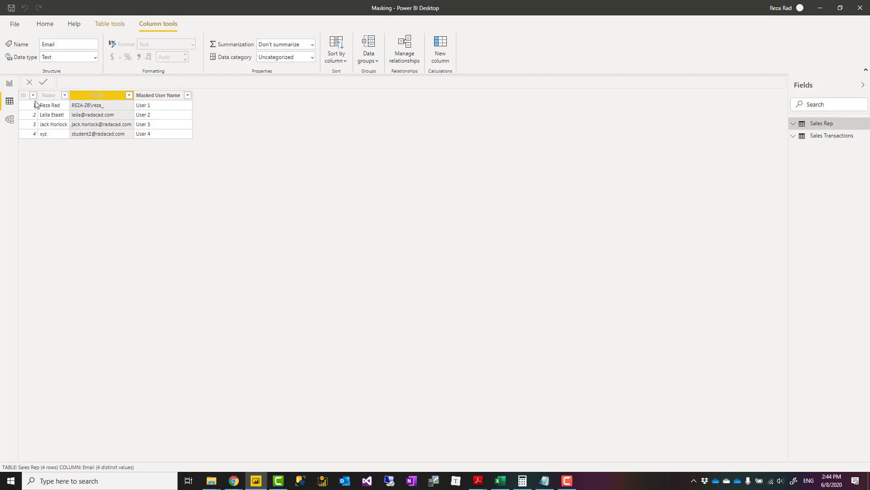
{"action": "mouse_move", "coordinate": [102, 97]}
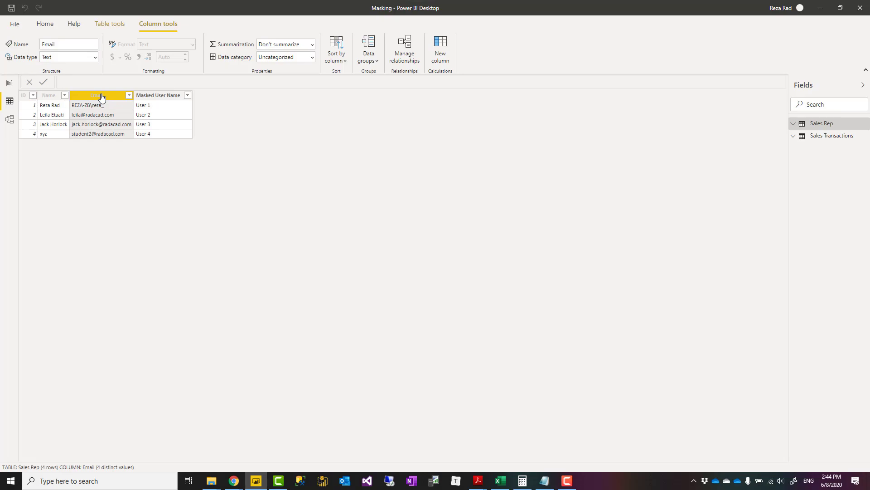
Inspect the Masked User Name DAX, highlighting the User text and ID reference, then return to the report.
{"action": "left_click", "coordinate": [158, 95]}
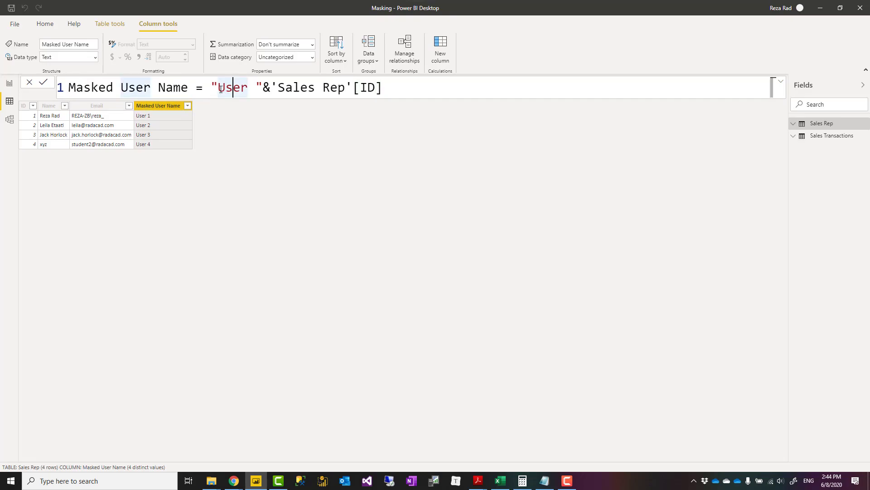
{"action": "double_click", "coordinate": [231, 87]}
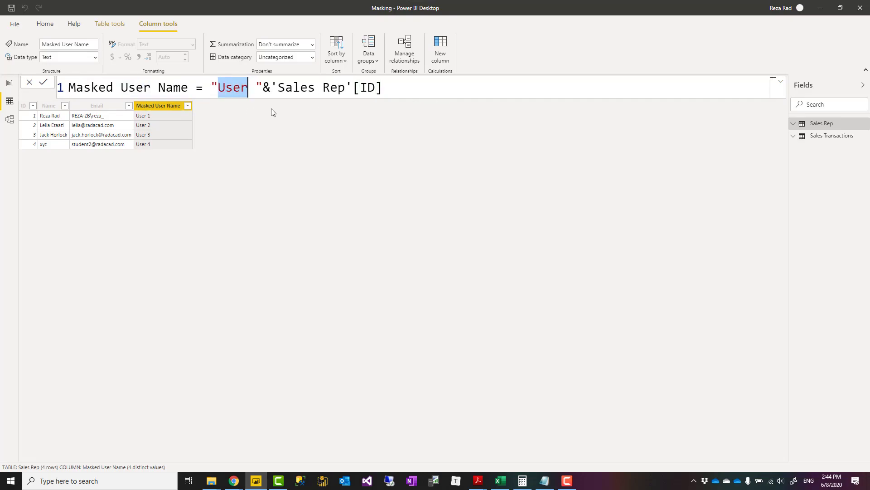
{"action": "double_click", "coordinate": [368, 87]}
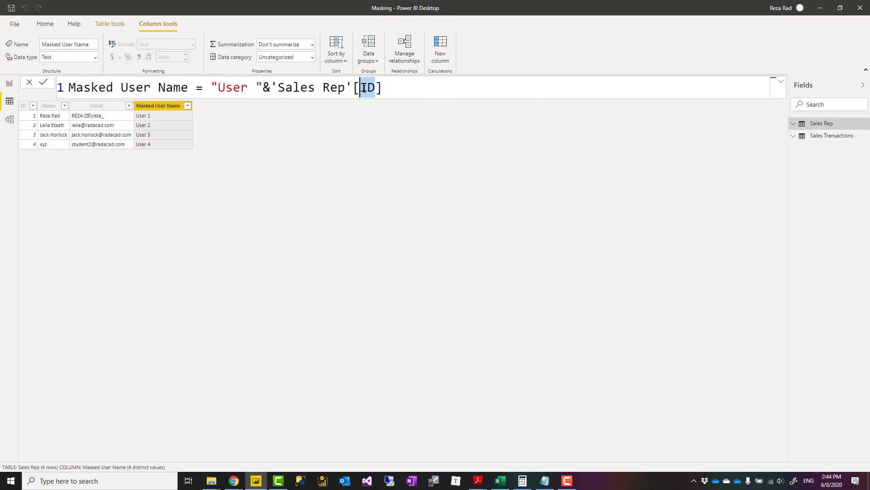
{"action": "left_click", "coordinate": [371, 87]}
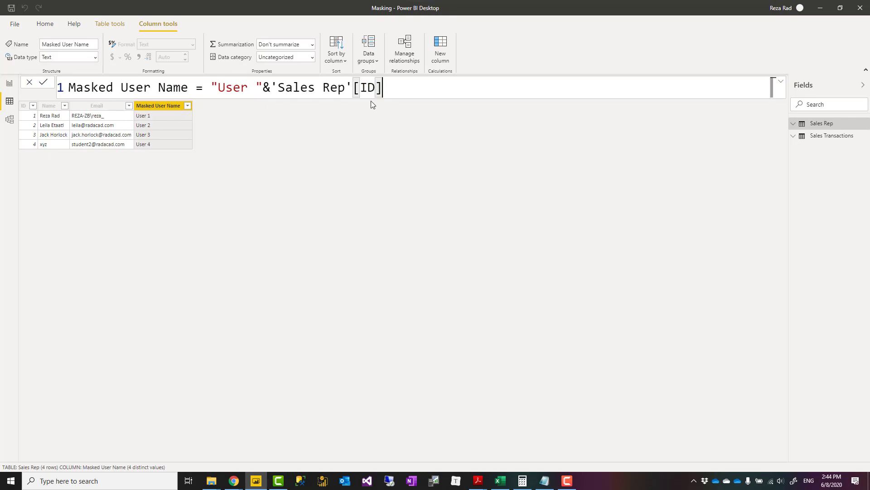
{"action": "double_click", "coordinate": [368, 87]}
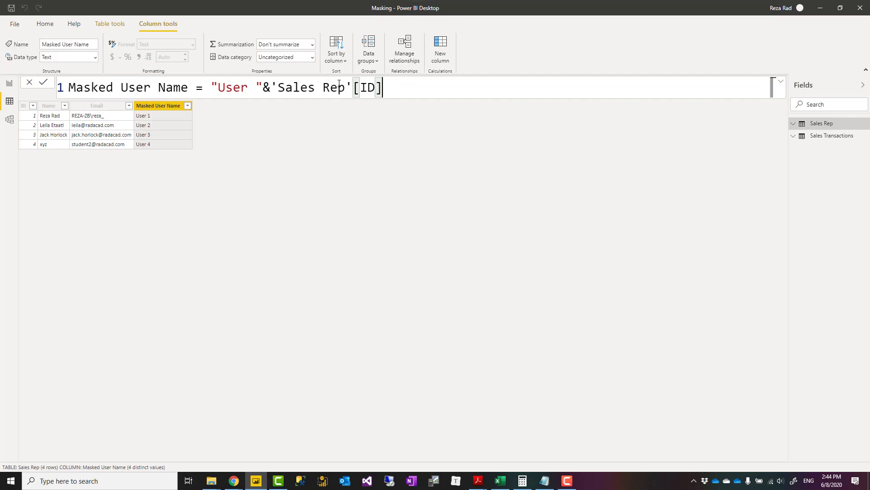
{"action": "mouse_move", "coordinate": [277, 129]}
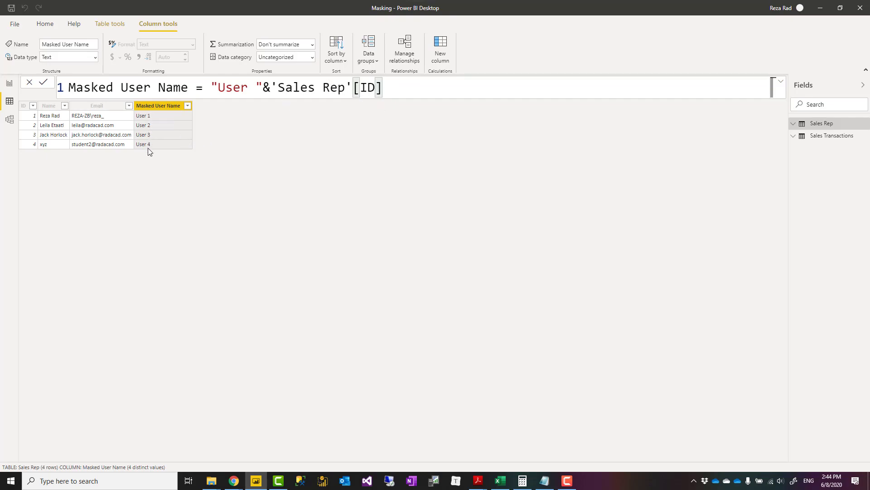
{"action": "mouse_move", "coordinate": [22, 113]}
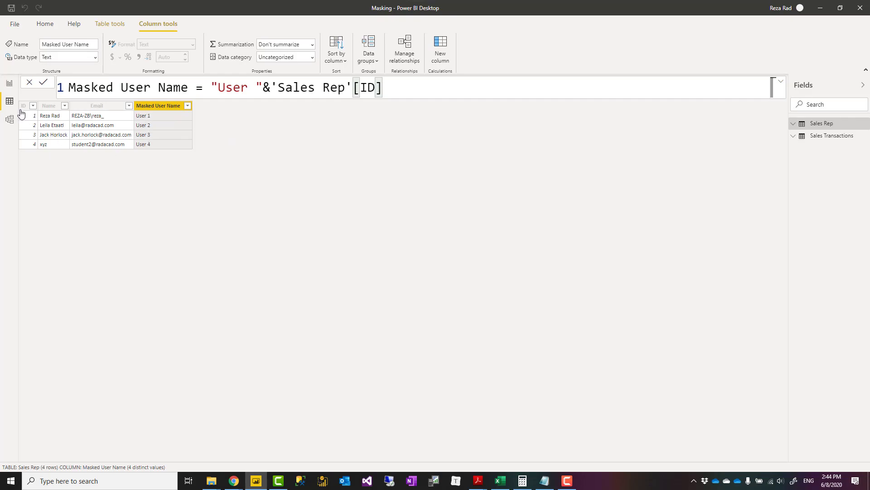
{"action": "left_click", "coordinate": [9, 84]}
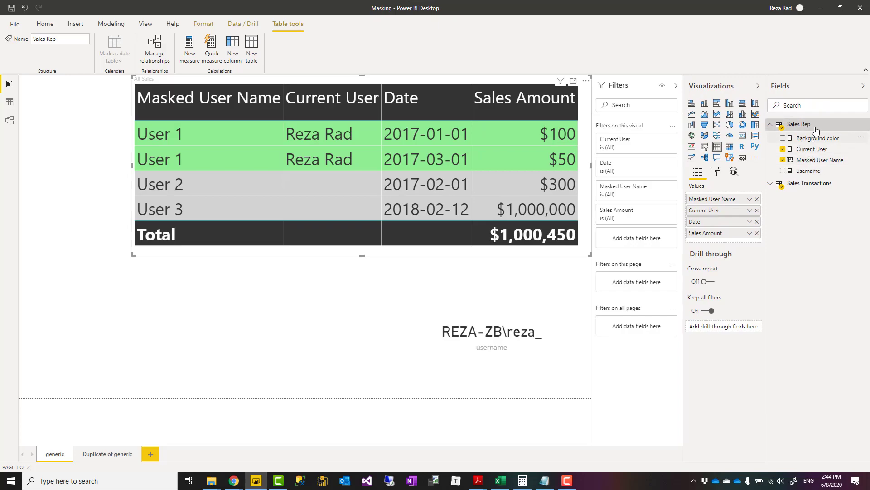
{"action": "mouse_move", "coordinate": [822, 163]}
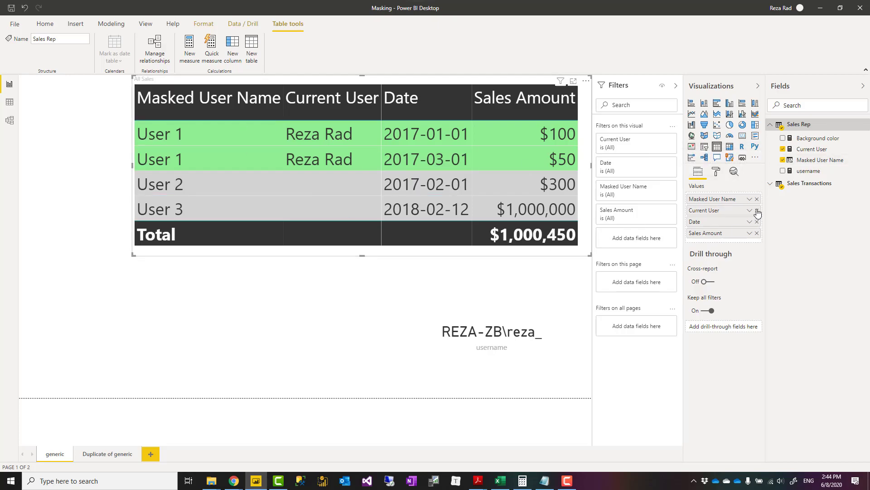
Remove Current User from the sales table's Values and display the Current User measure's DAX.
{"action": "left_click", "coordinate": [756, 213]}
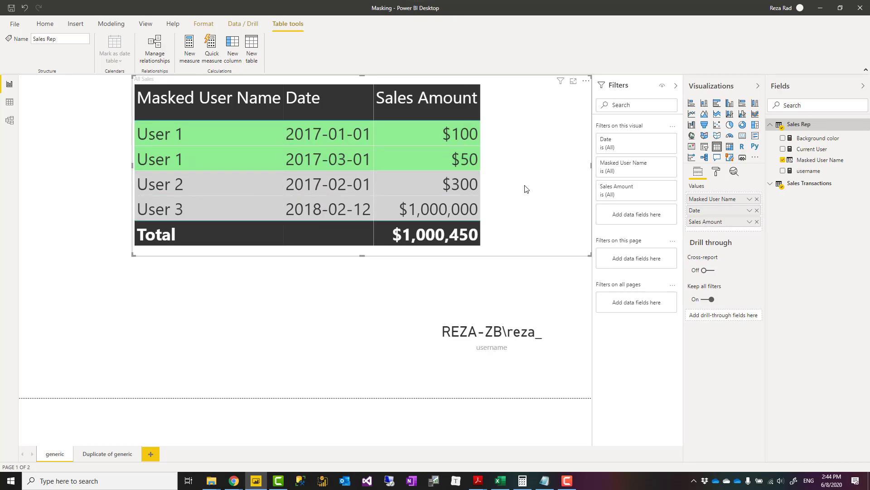
{"action": "left_click", "coordinate": [302, 98]}
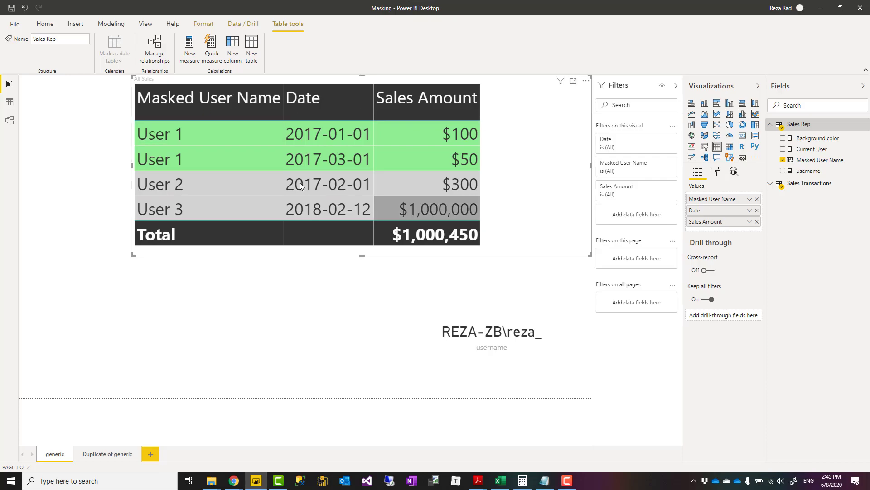
{"action": "mouse_move", "coordinate": [516, 198]}
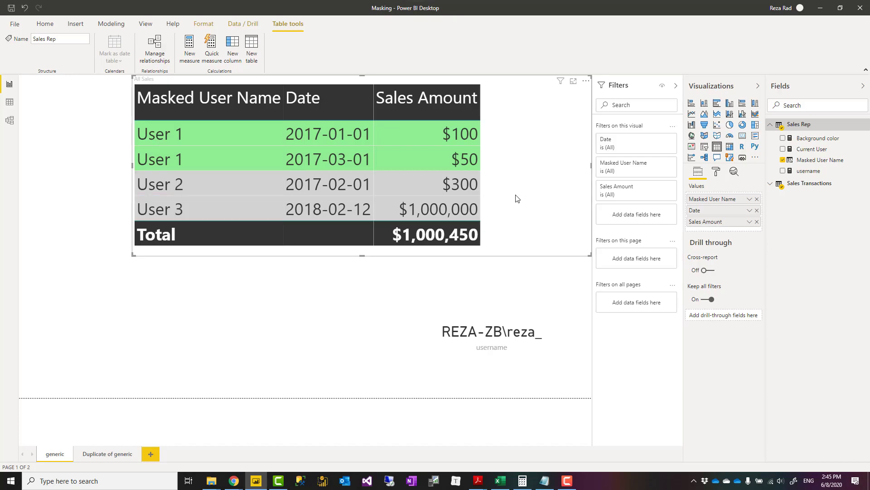
{"action": "mouse_move", "coordinate": [188, 157]}
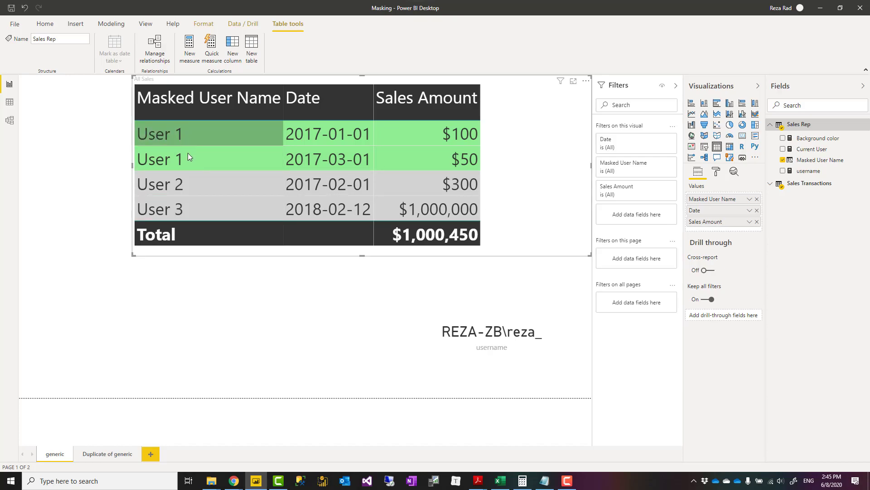
{"action": "mouse_move", "coordinate": [505, 188]}
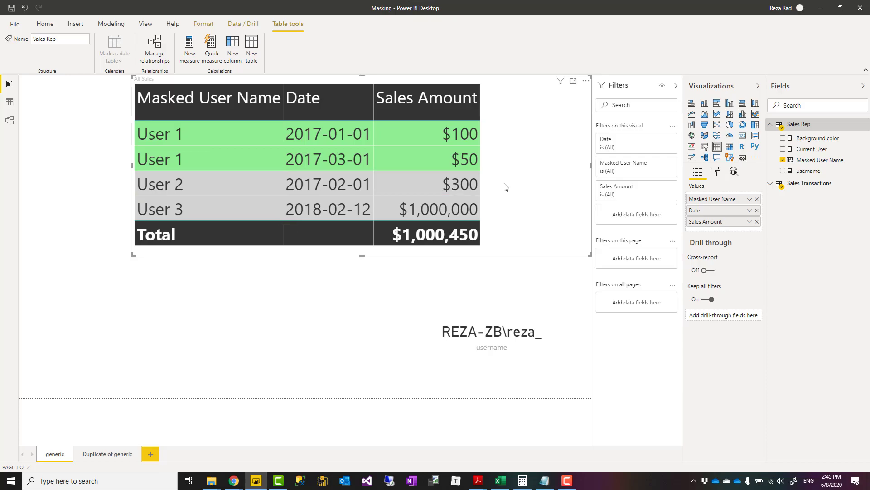
{"action": "mouse_move", "coordinate": [225, 212]}
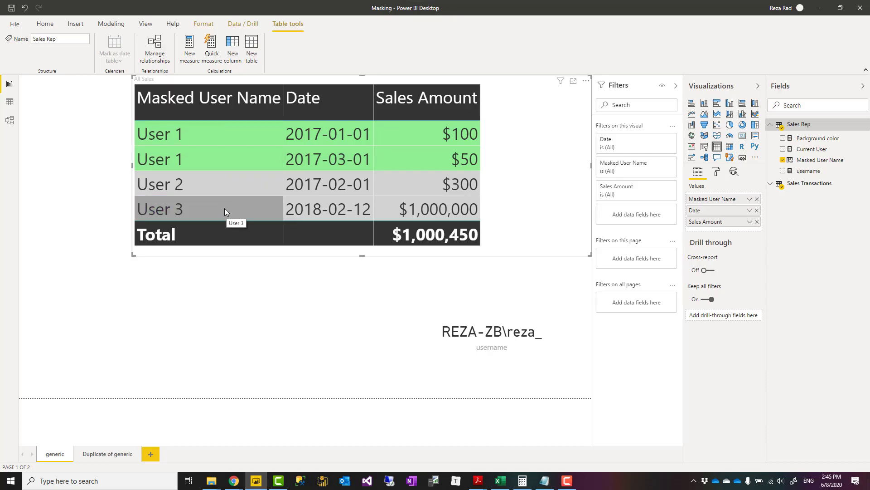
{"action": "mouse_move", "coordinate": [180, 139]}
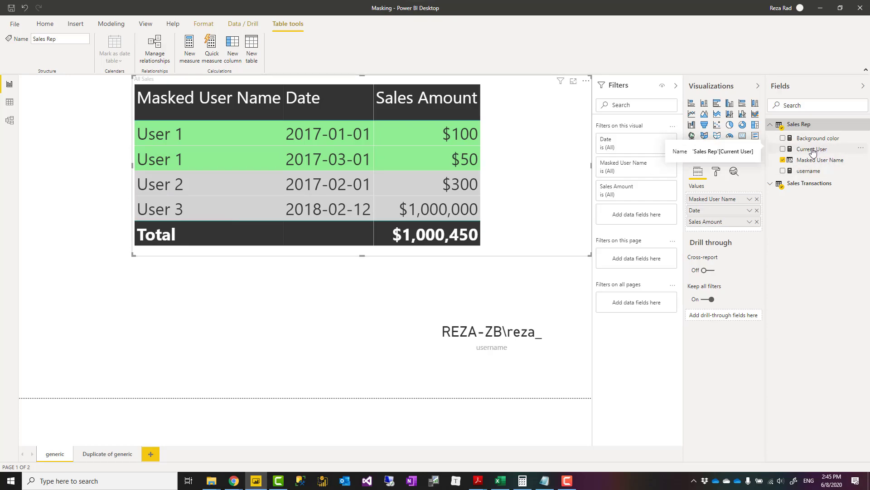
{"action": "left_click", "coordinate": [811, 149]}
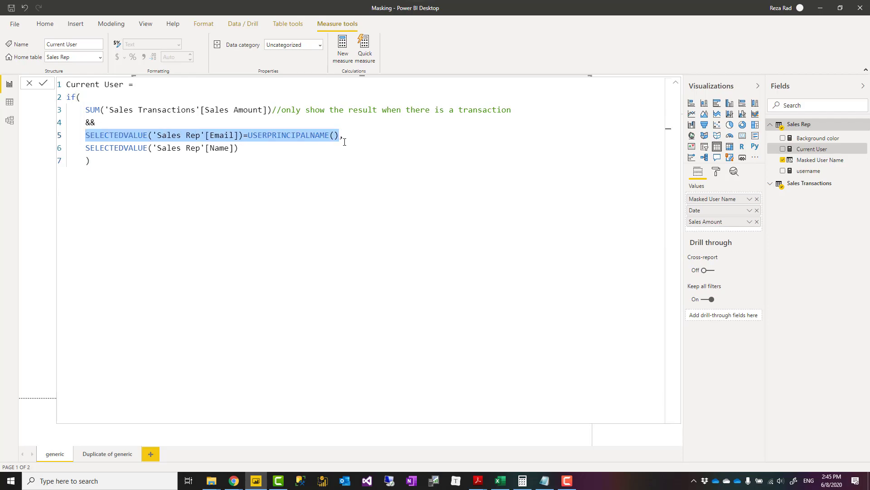
Highlight USERPRINCIPALNAME in the Current User formula, then collapse the formula bar.
{"action": "double_click", "coordinate": [284, 135]}
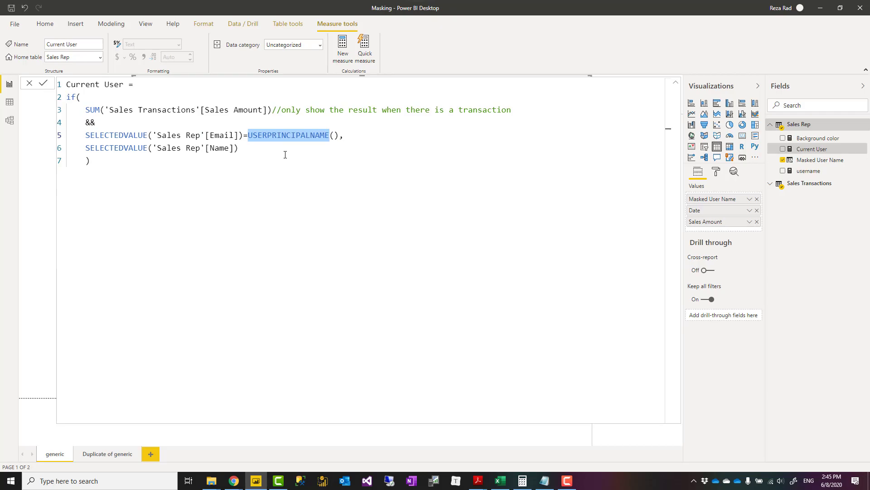
{"action": "left_click", "coordinate": [104, 148]}
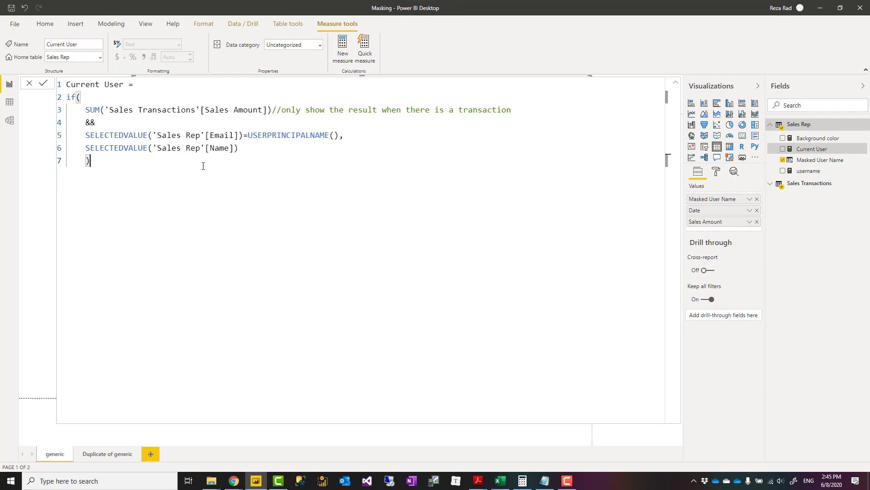
{"action": "left_click", "coordinate": [44, 83]}
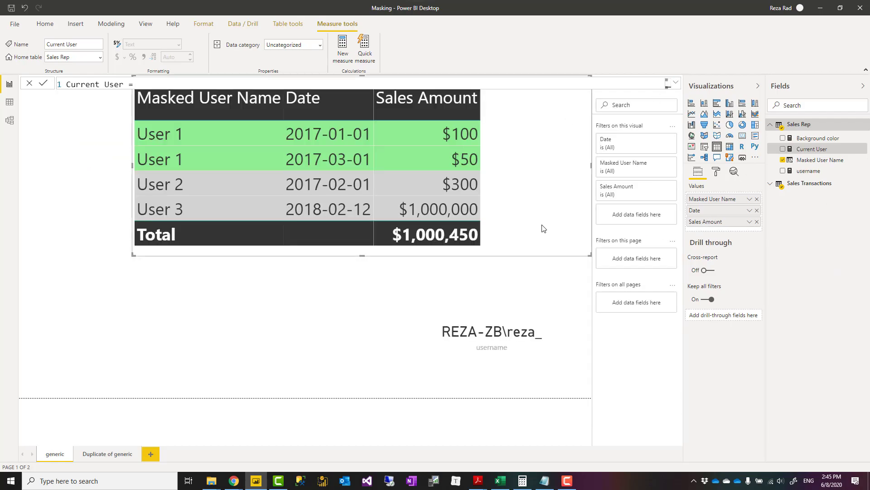
{"action": "mouse_move", "coordinate": [534, 221]}
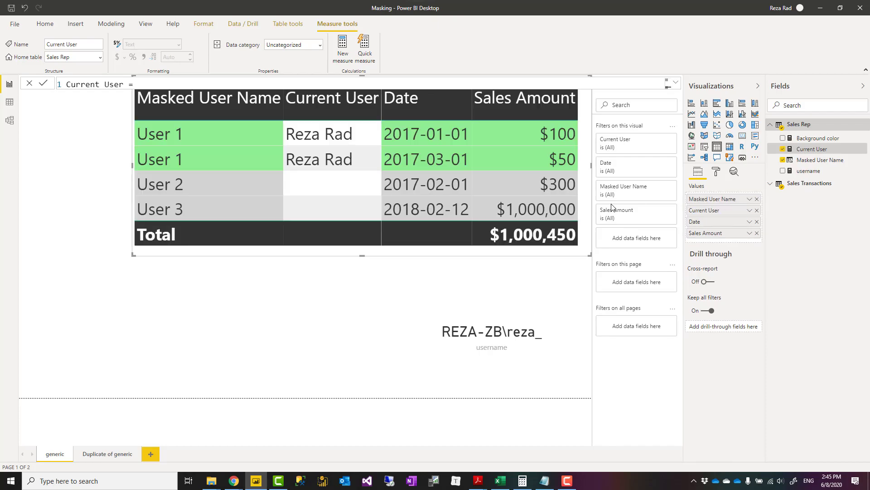
{"action": "mouse_move", "coordinate": [590, 129]}
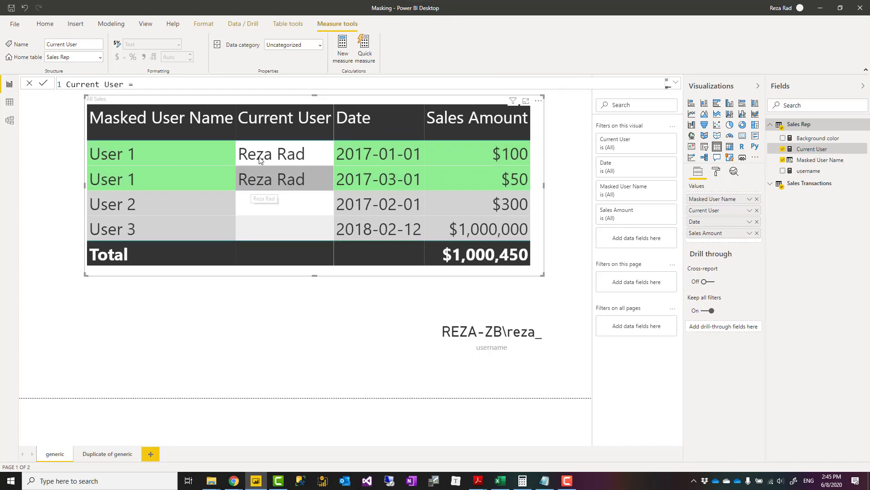
{"action": "mouse_move", "coordinate": [271, 172]}
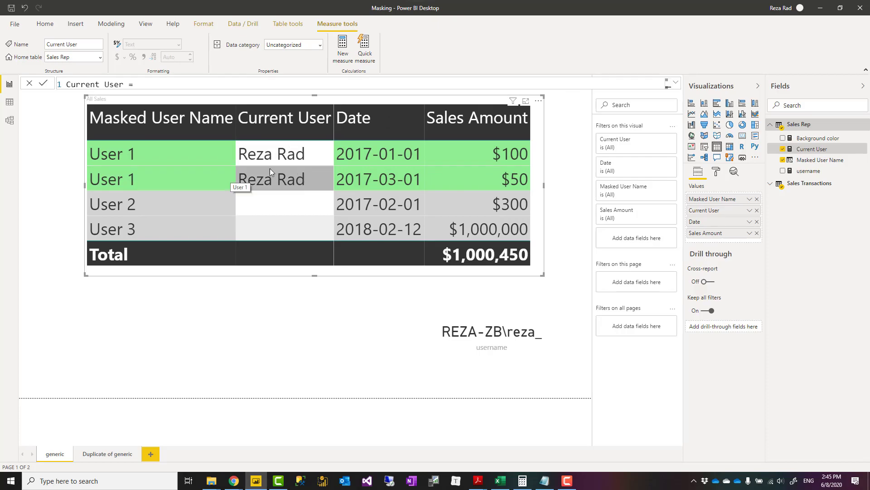
{"action": "mouse_move", "coordinate": [801, 160]}
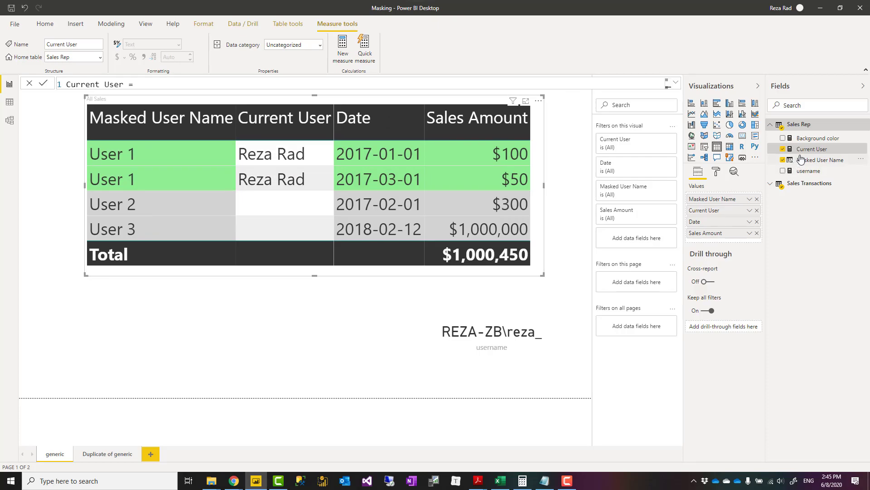
Select the Masked User Name field in the Fields pane to view its formula.
{"action": "left_click", "coordinate": [823, 160]}
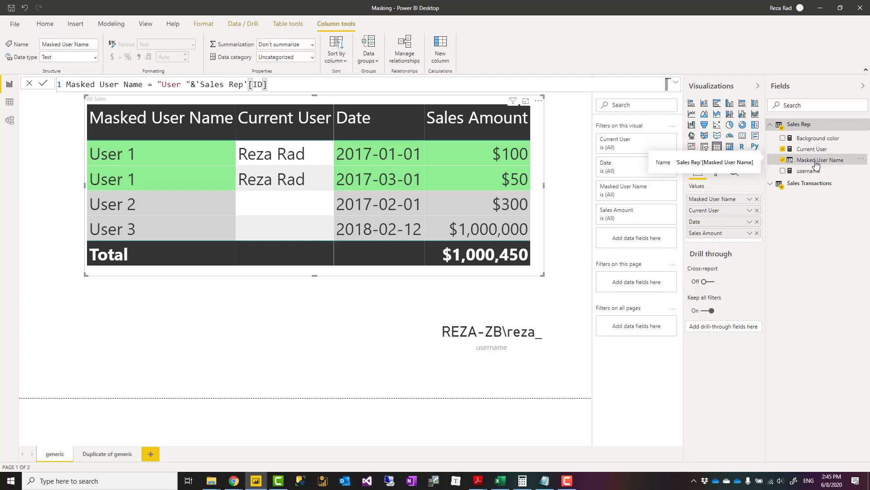
Edit the Current User measure's DAX, adding an "Others" text result, and leave the formula.
{"action": "left_click", "coordinate": [811, 148]}
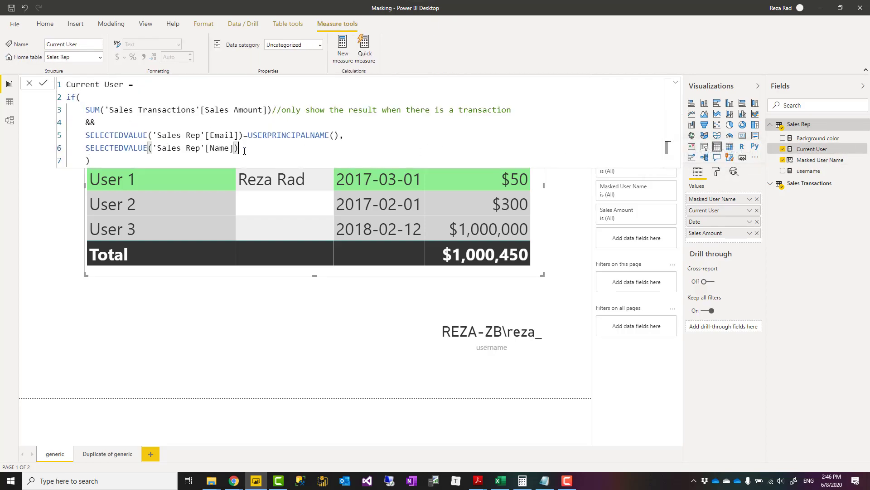
{"action": "type", "text": ",\""}
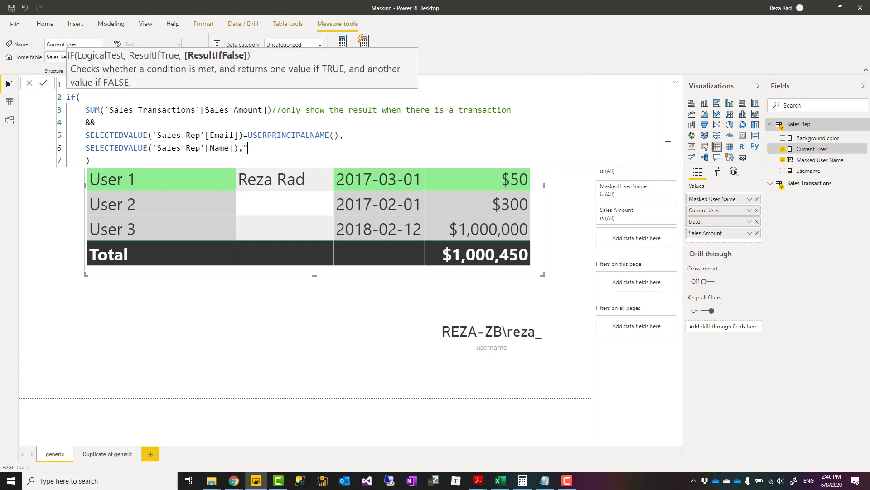
{"action": "type", "text": "Others"}
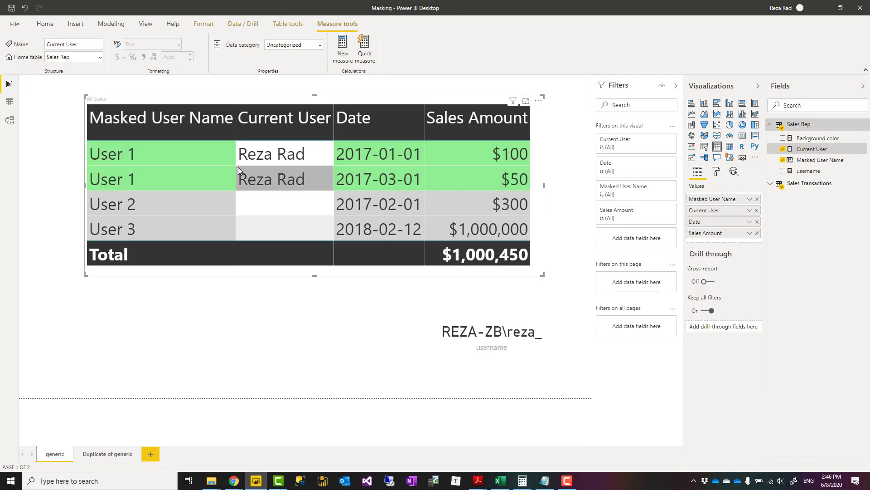
{"action": "mouse_move", "coordinate": [164, 167]}
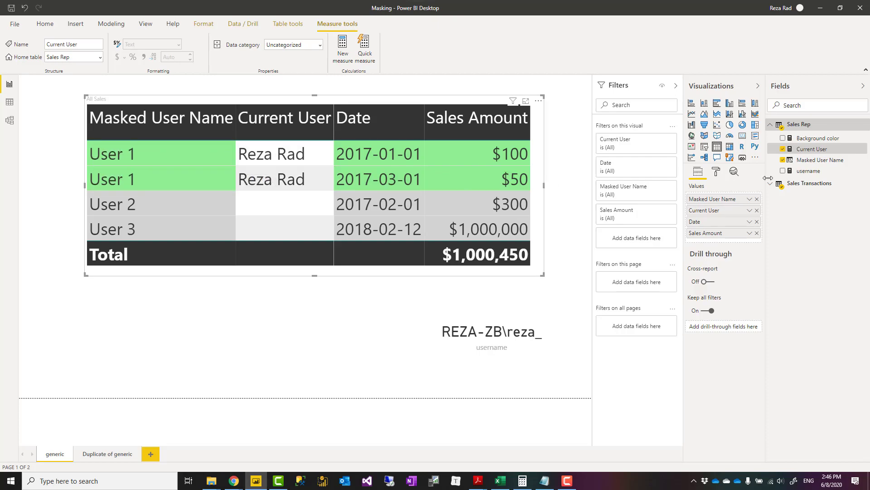
{"action": "left_click", "coordinate": [816, 138]}
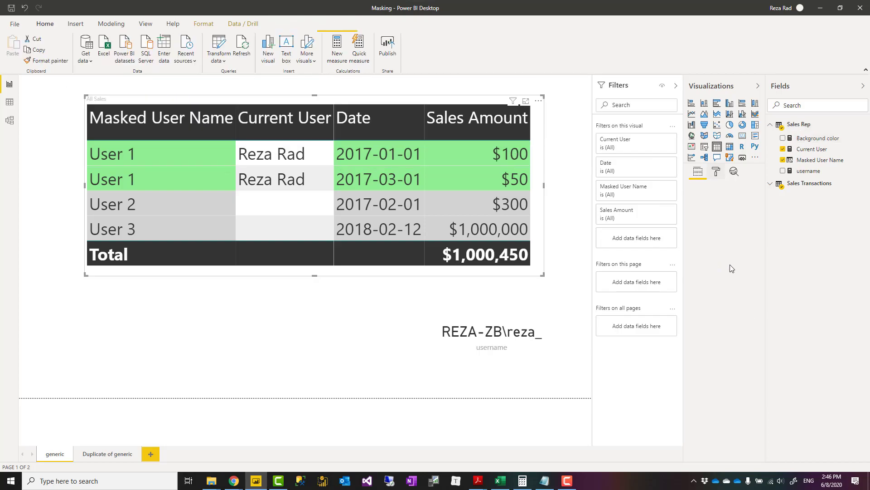
Review Masked User Name's background-colour Advanced controls, cancel, and move to the Duplicate of generic page.
{"action": "left_click", "coordinate": [716, 170]}
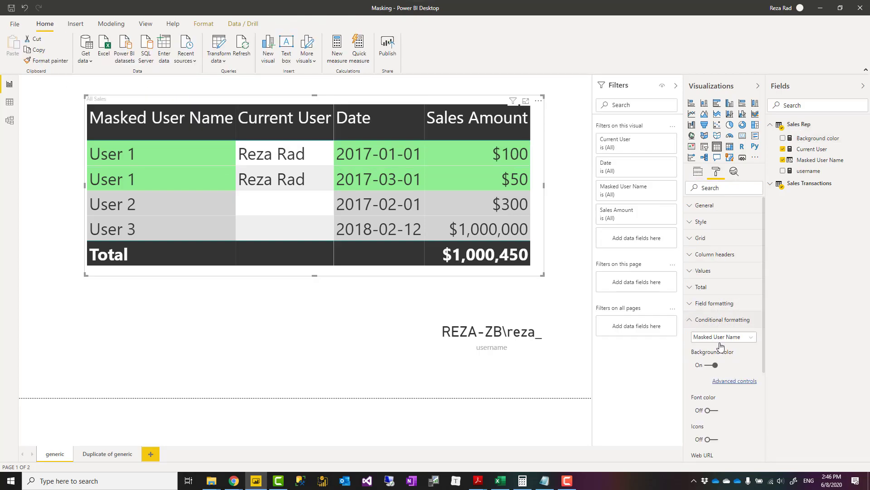
{"action": "mouse_move", "coordinate": [742, 380]}
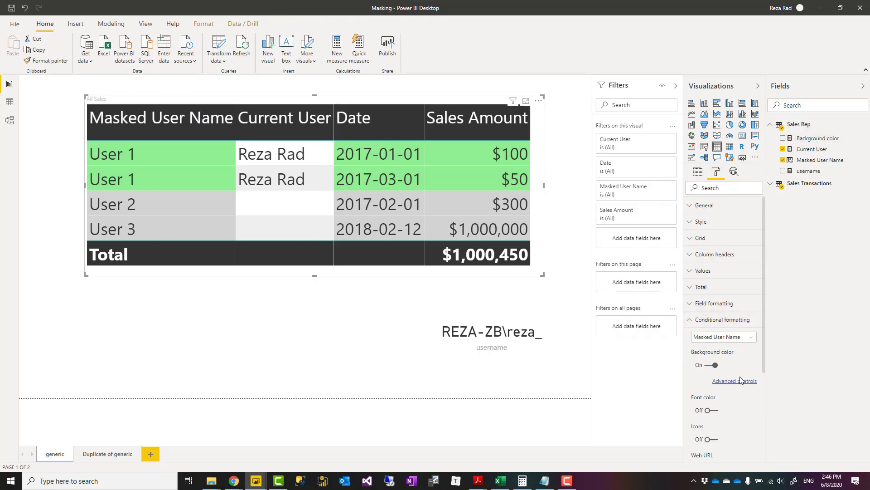
{"action": "left_click", "coordinate": [735, 381]}
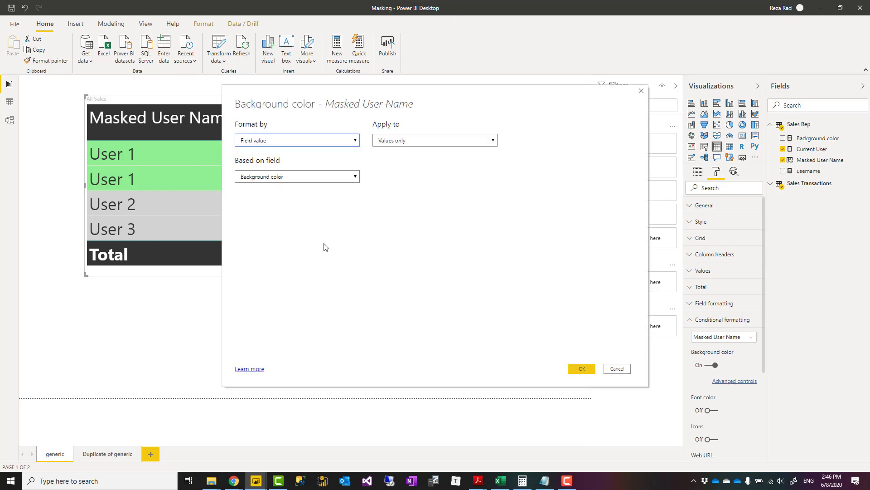
{"action": "mouse_move", "coordinate": [359, 187]}
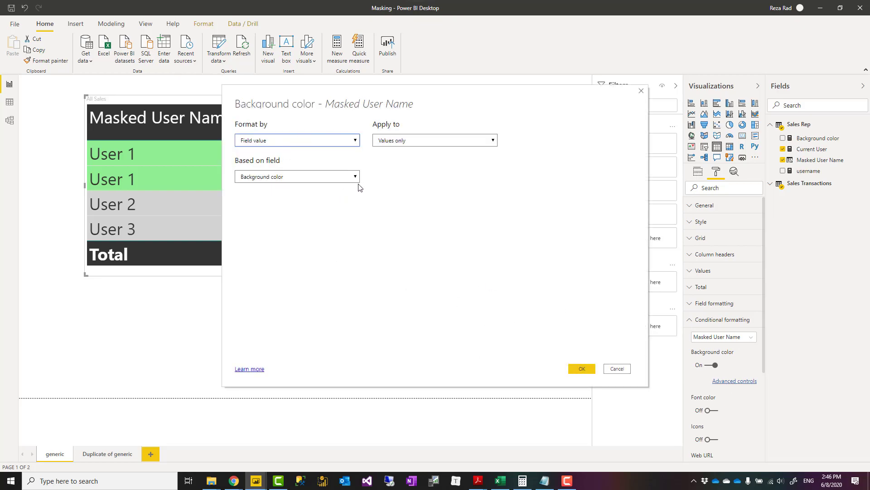
{"action": "left_click", "coordinate": [581, 368]}
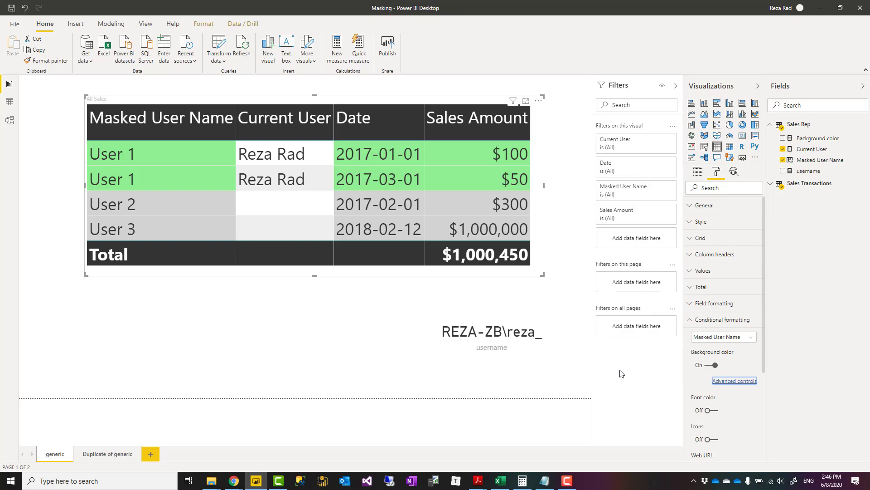
{"action": "mouse_move", "coordinate": [608, 363]}
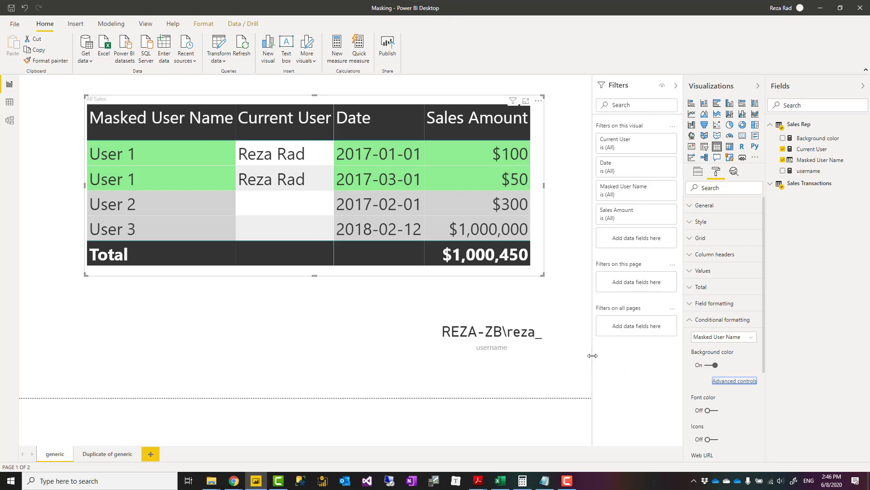
{"action": "mouse_move", "coordinate": [537, 234]}
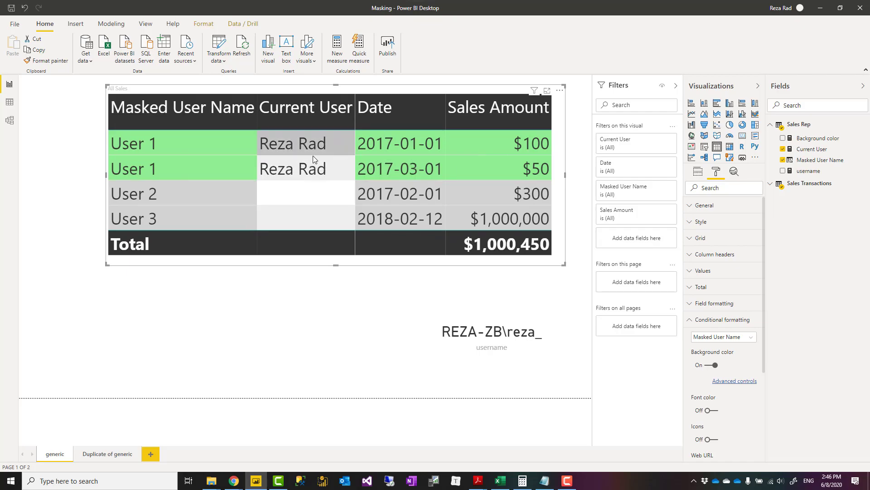
{"action": "mouse_move", "coordinate": [582, 196]}
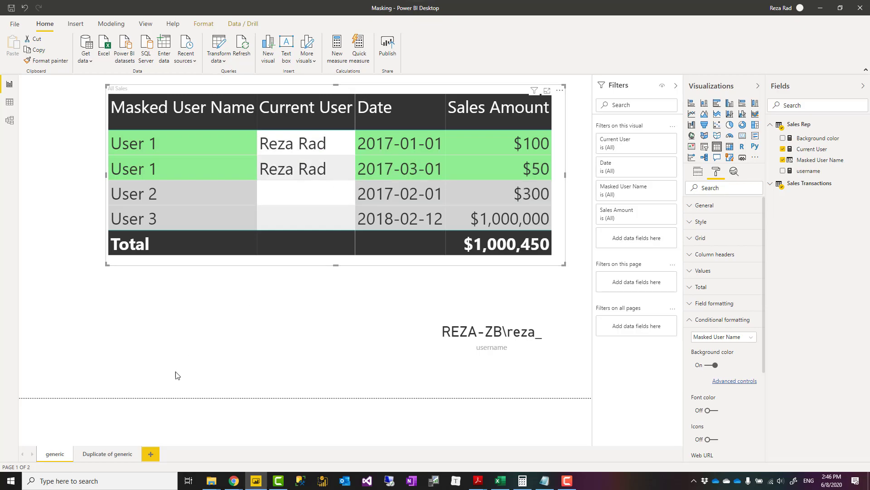
{"action": "left_click", "coordinate": [107, 454]}
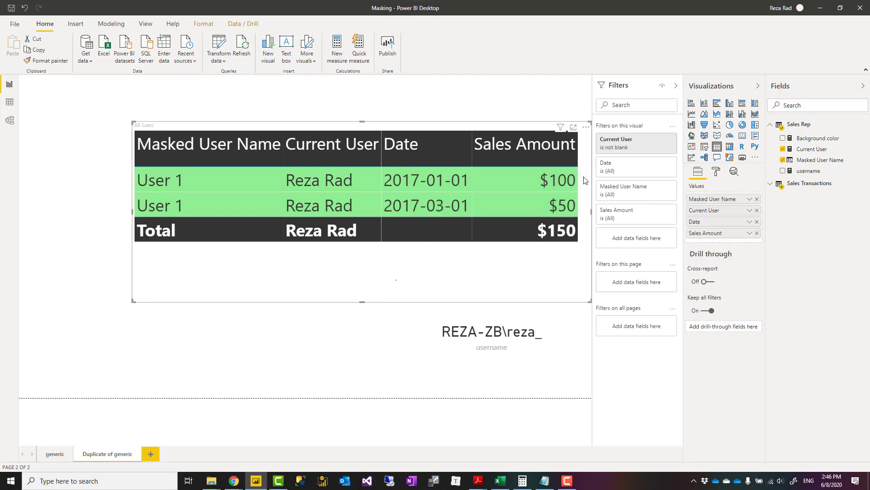
{"action": "mouse_move", "coordinate": [662, 99]}
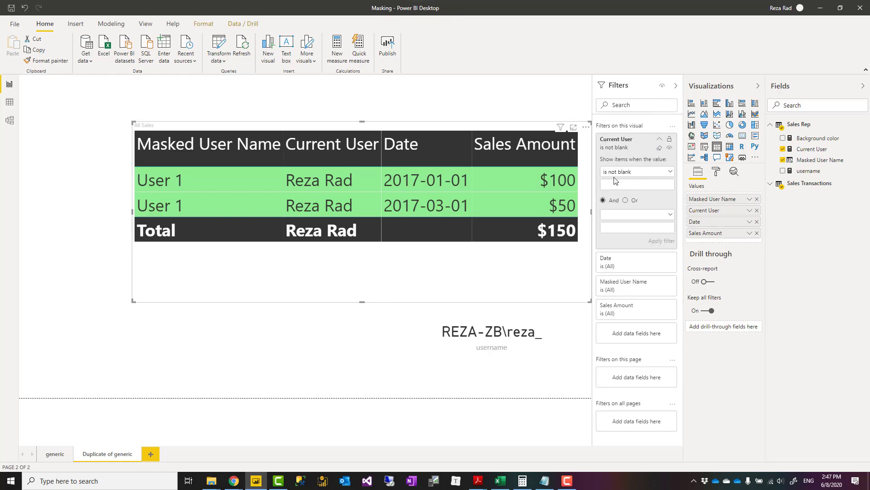
{"action": "mouse_move", "coordinate": [374, 267]}
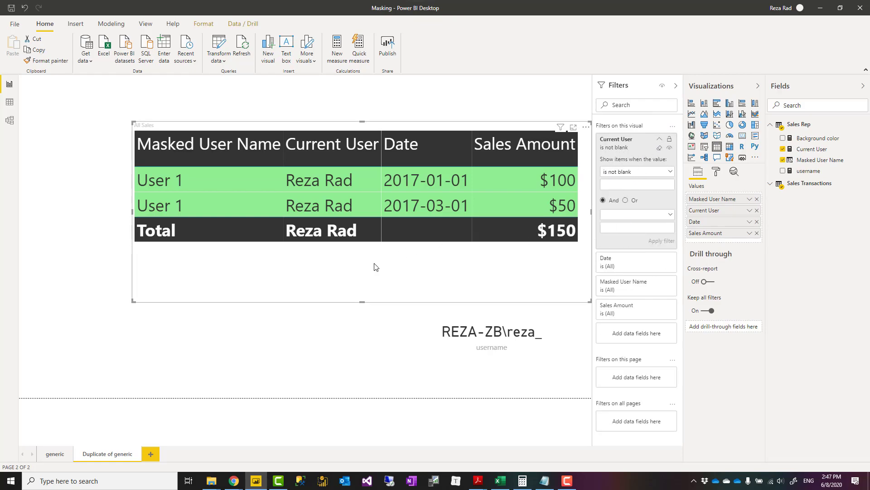
{"action": "mouse_move", "coordinate": [342, 252]}
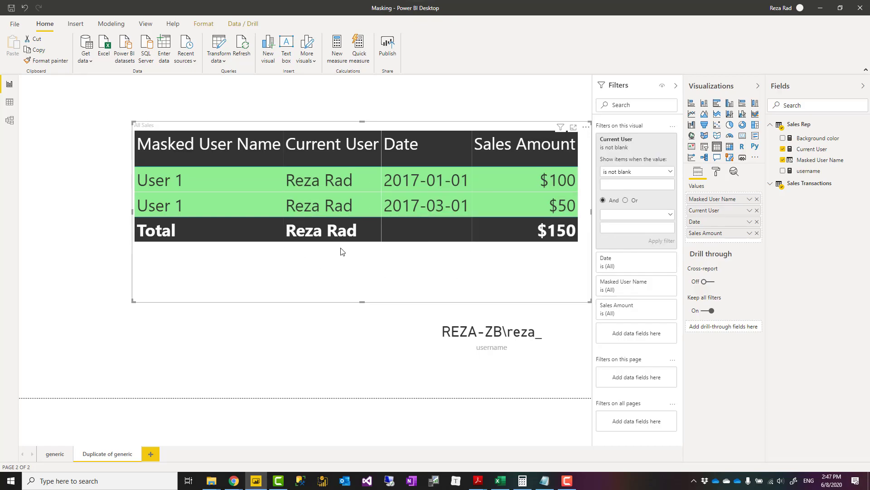
{"action": "mouse_move", "coordinate": [54, 453]}
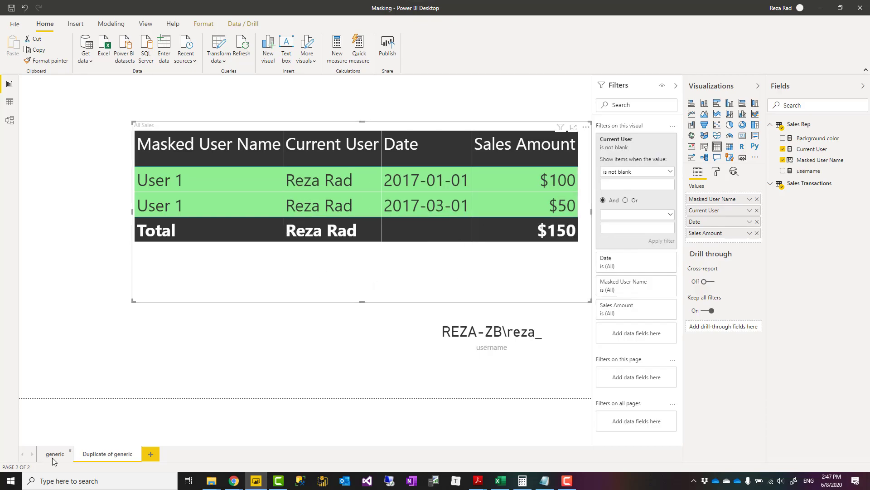
{"action": "left_click", "coordinate": [55, 454]}
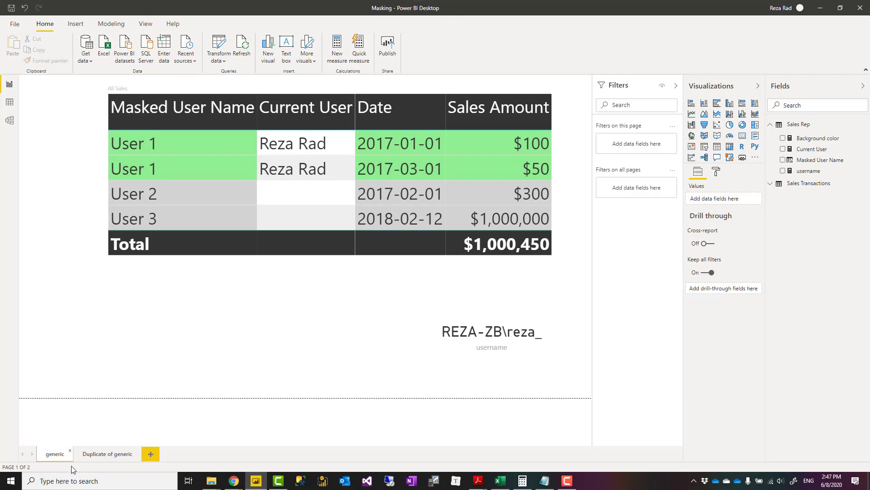
{"action": "mouse_move", "coordinate": [111, 33]}
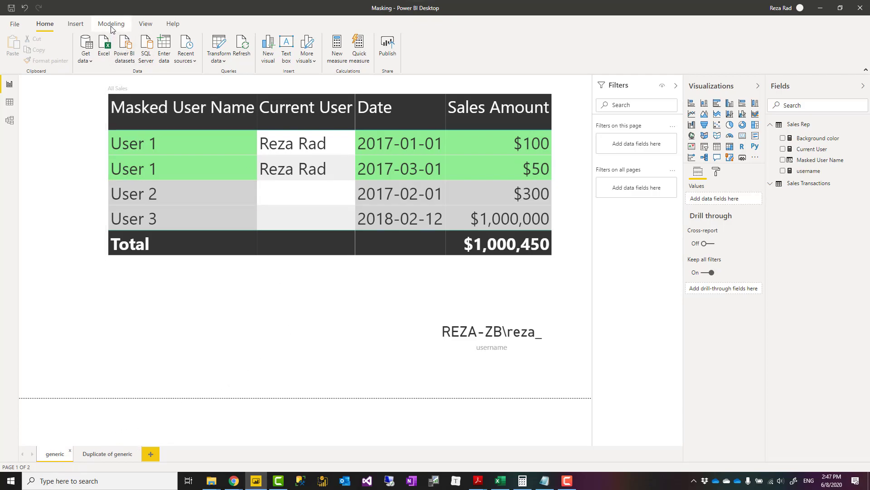
Show the Modeling ribbon tab and select the sales table visual.
{"action": "left_click", "coordinate": [110, 23]}
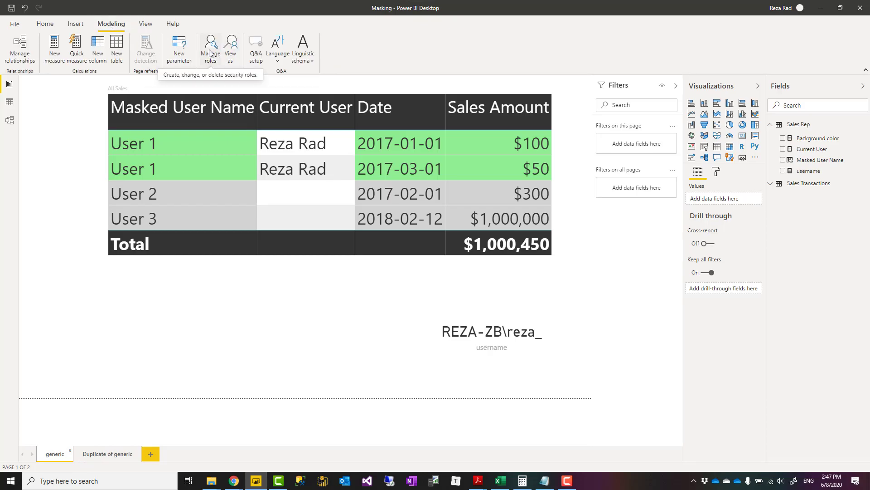
{"action": "mouse_move", "coordinate": [627, 354]}
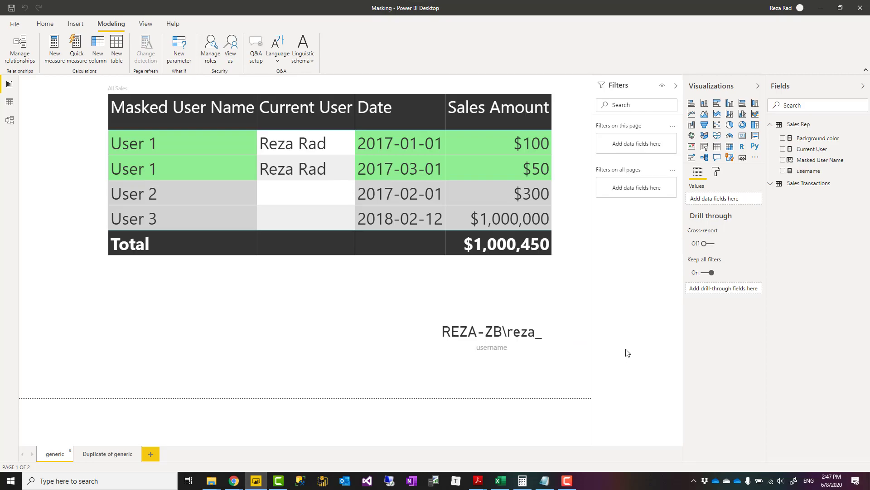
{"action": "left_click", "coordinate": [491, 333]}
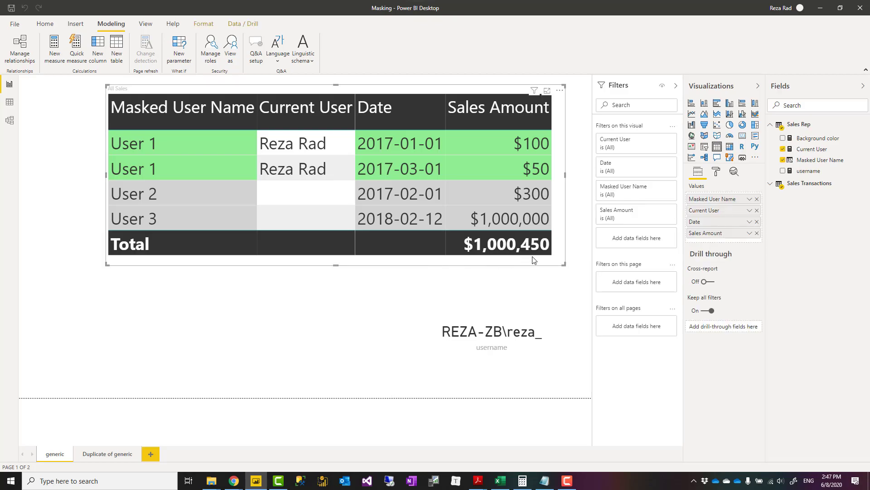
{"action": "left_click", "coordinate": [9, 120]}
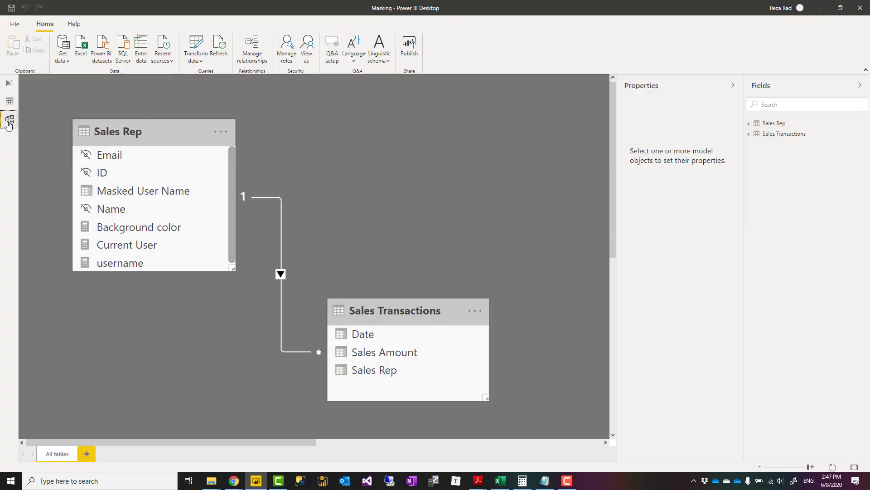
{"action": "mouse_move", "coordinate": [541, 149]}
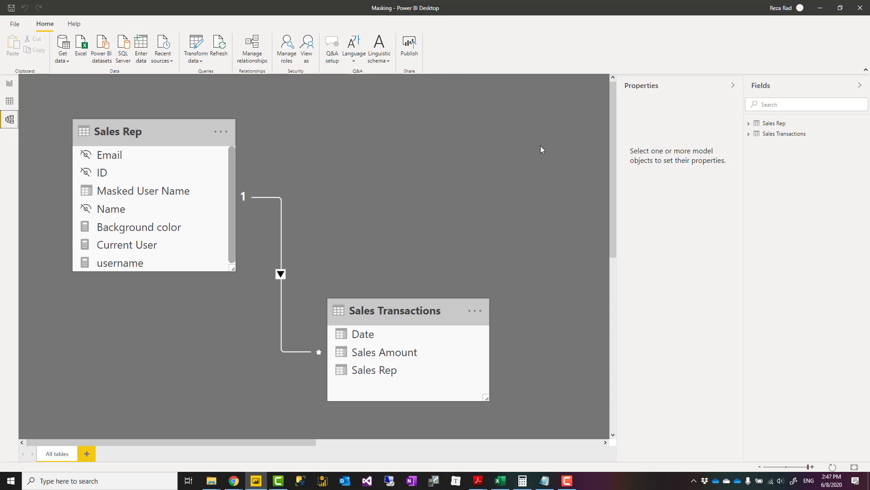
{"action": "mouse_move", "coordinate": [345, 311]}
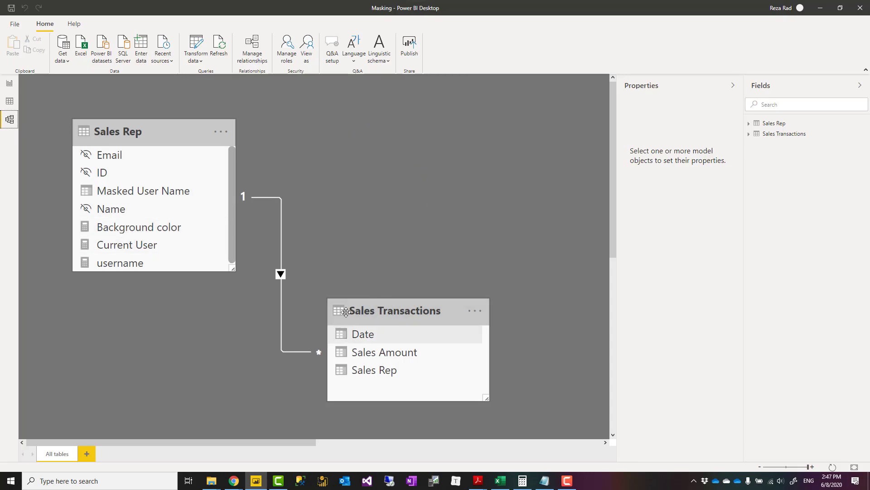
{"action": "mouse_move", "coordinate": [176, 207]}
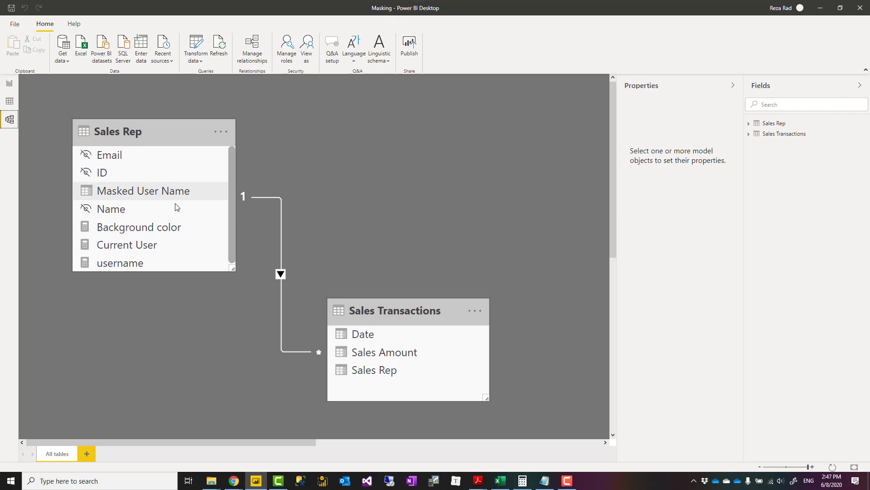
{"action": "mouse_move", "coordinate": [450, 259]}
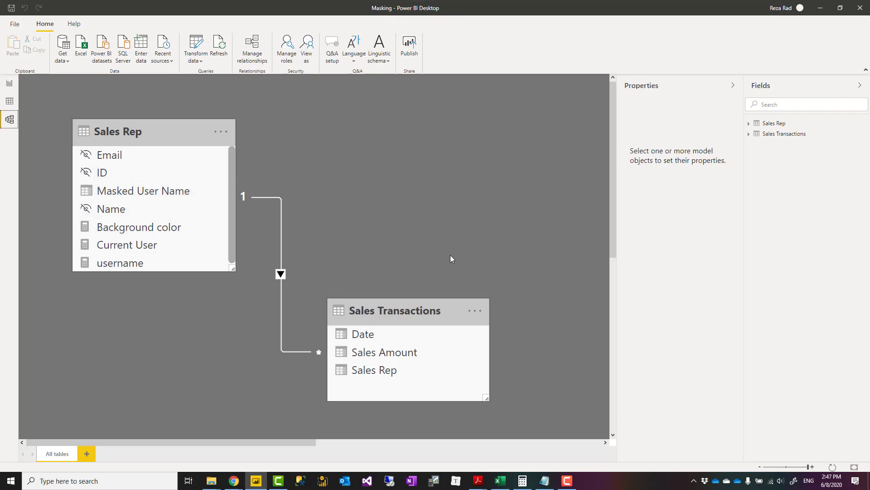
{"action": "mouse_move", "coordinate": [20, 87]}
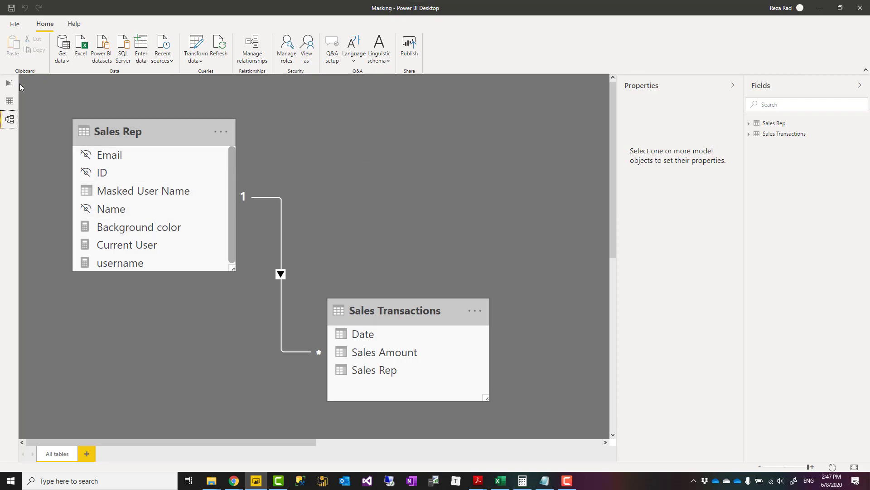
{"action": "left_click", "coordinate": [9, 83]}
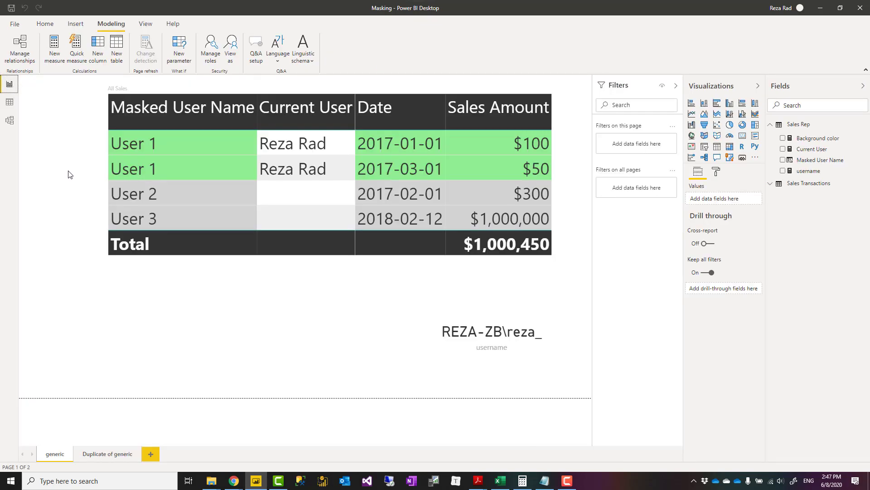